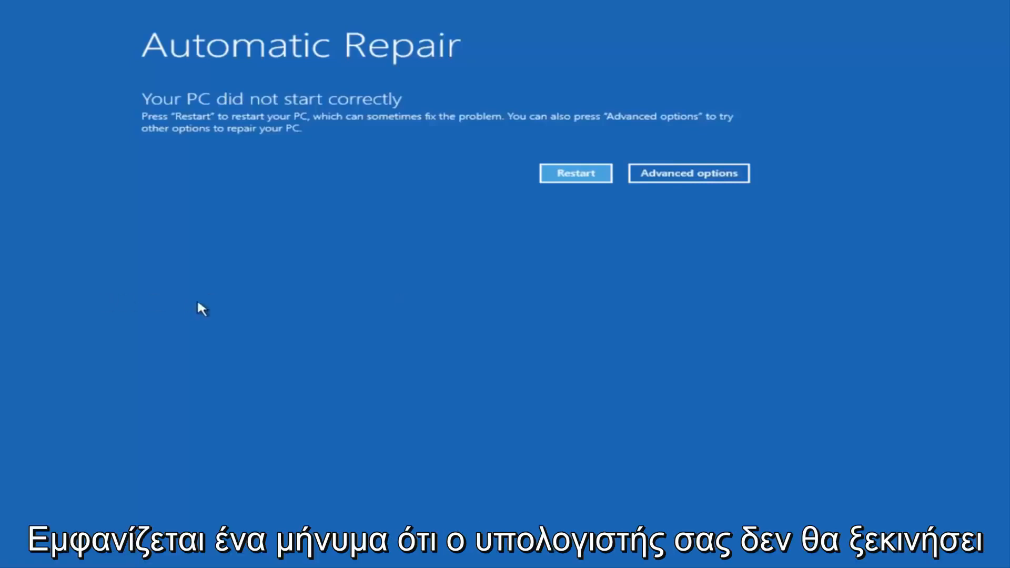
mouse_move(304, 109)
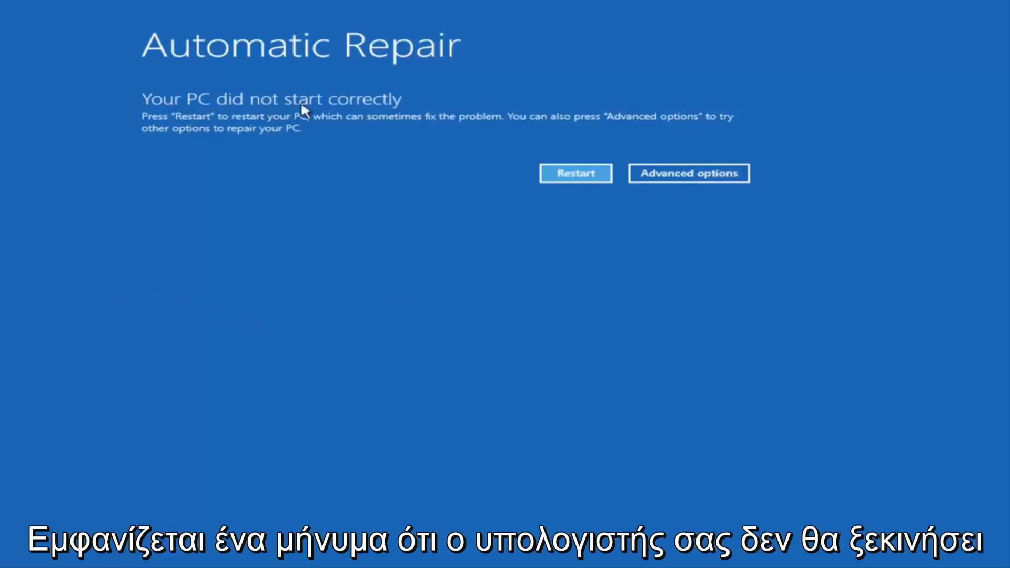
mouse_move(572, 139)
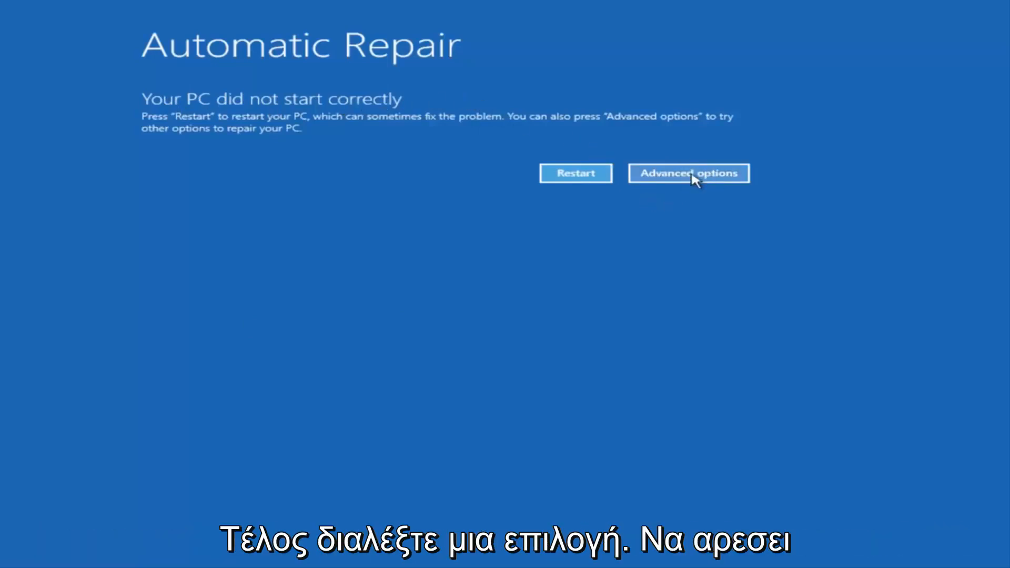
Leave the Automatic Repair screen for Advanced options and enter the Troubleshoot menu
left_click(688, 173)
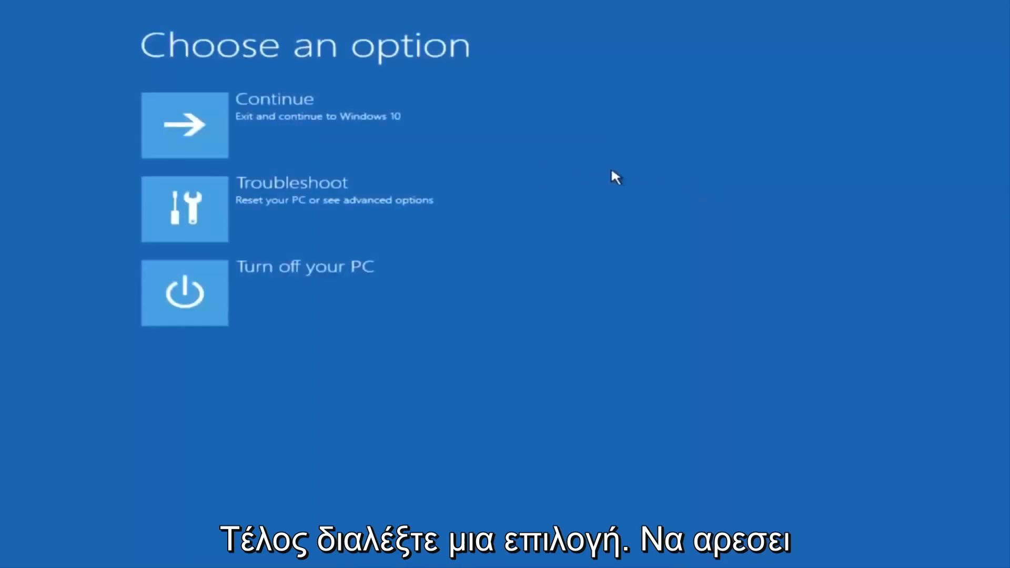
mouse_move(357, 73)
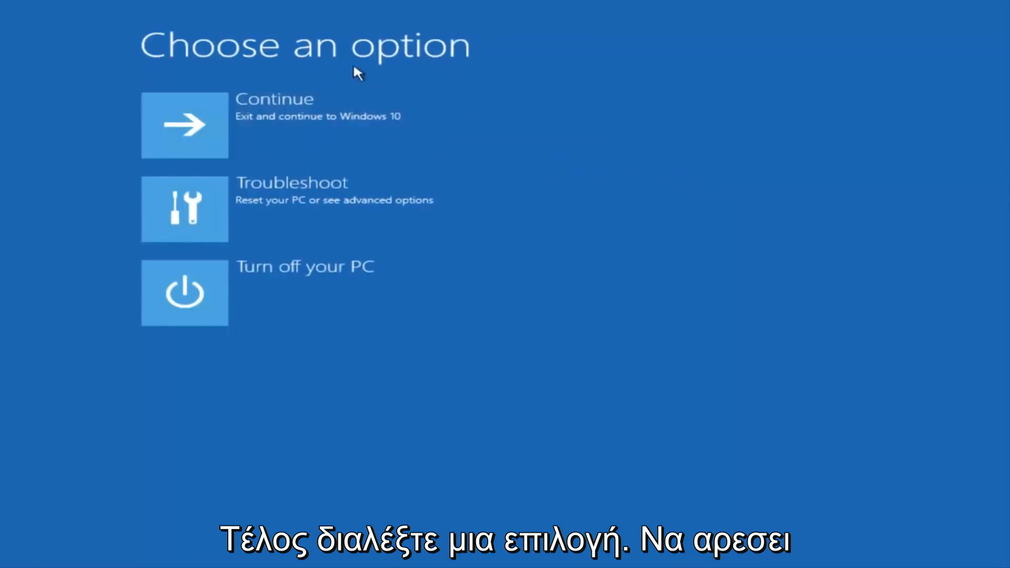
mouse_move(245, 209)
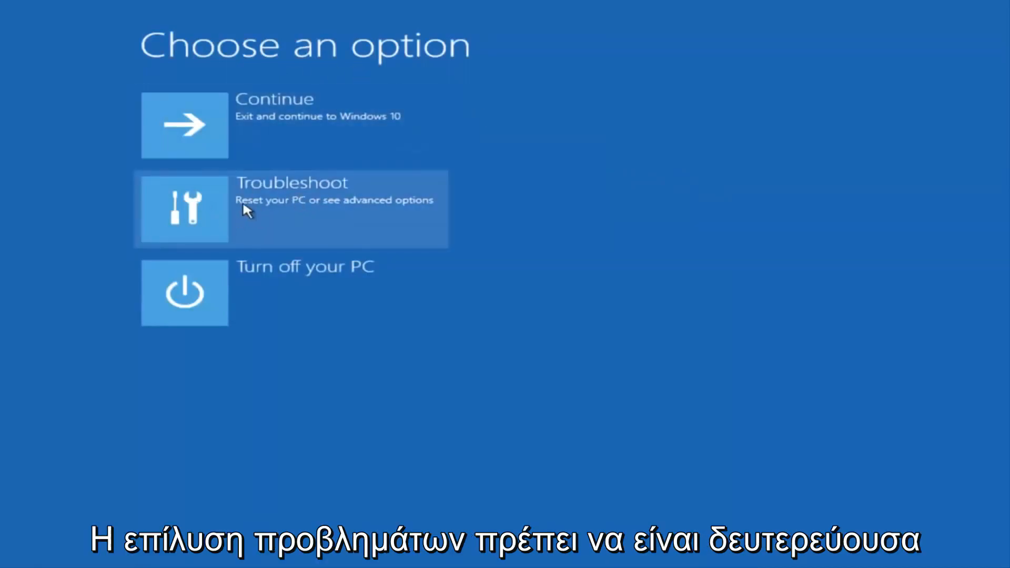
left_click(290, 208)
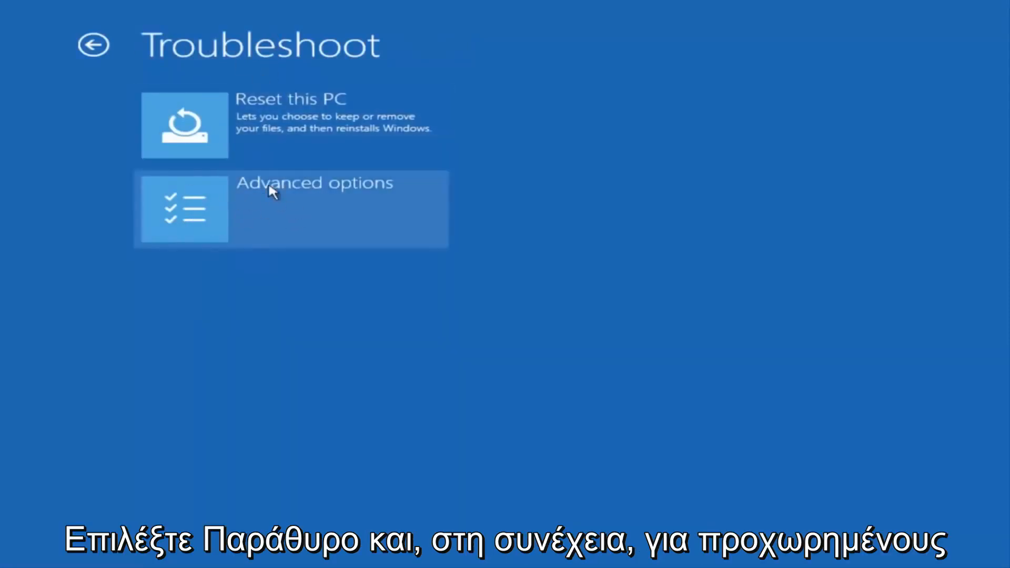
Enter the Advanced options menu listing System Restore, Command Prompt and other tools
left_click(291, 208)
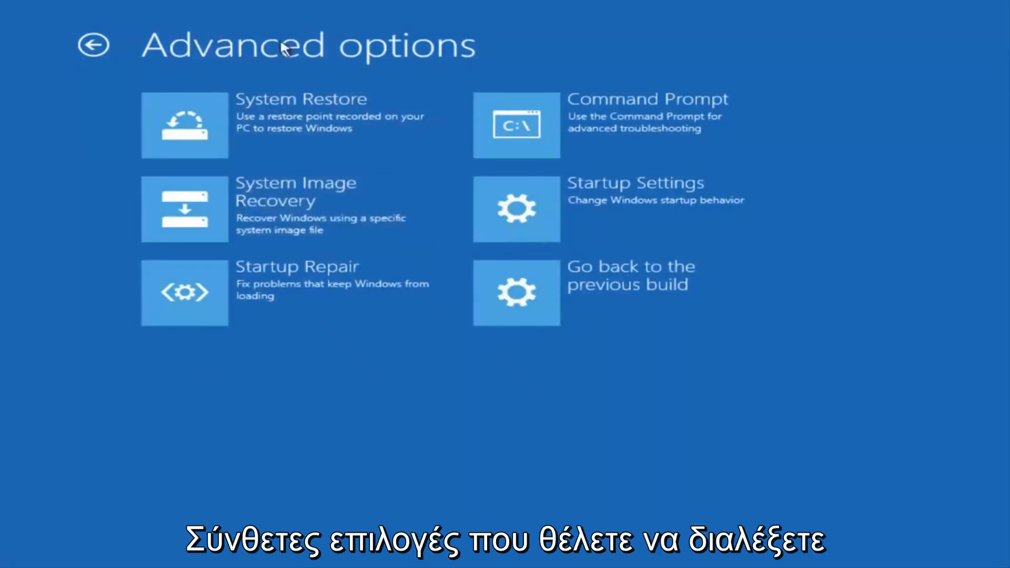
mouse_move(320, 64)
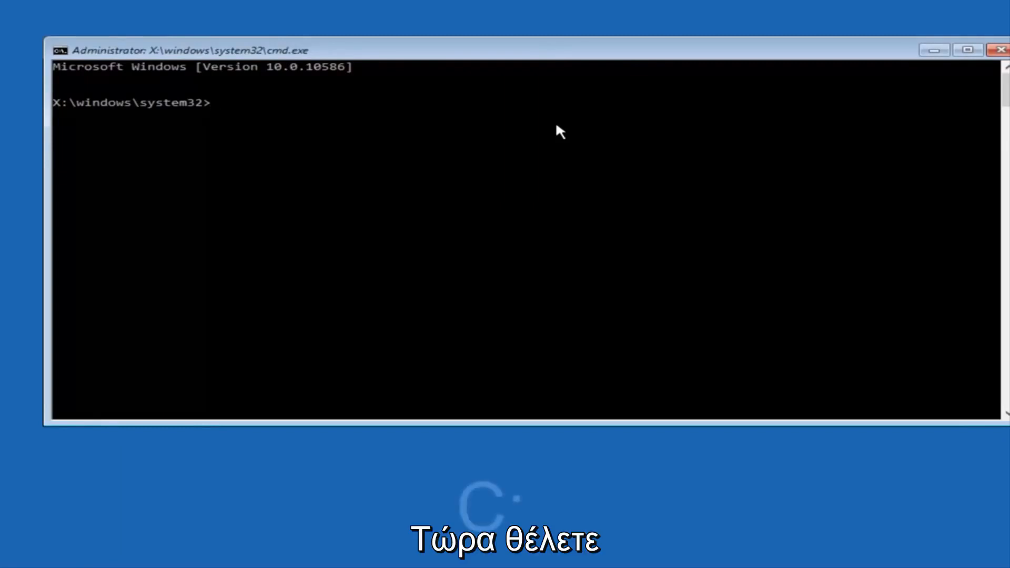
Switch to drive C: and run dir, listing PerfLogs, Program Files, Users and Windows
type("c")
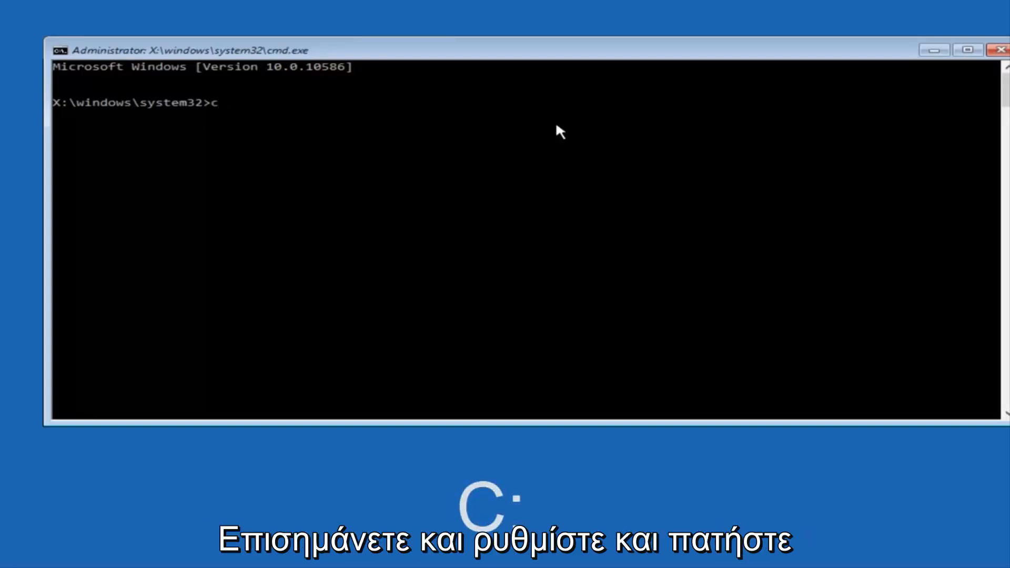
type(":")
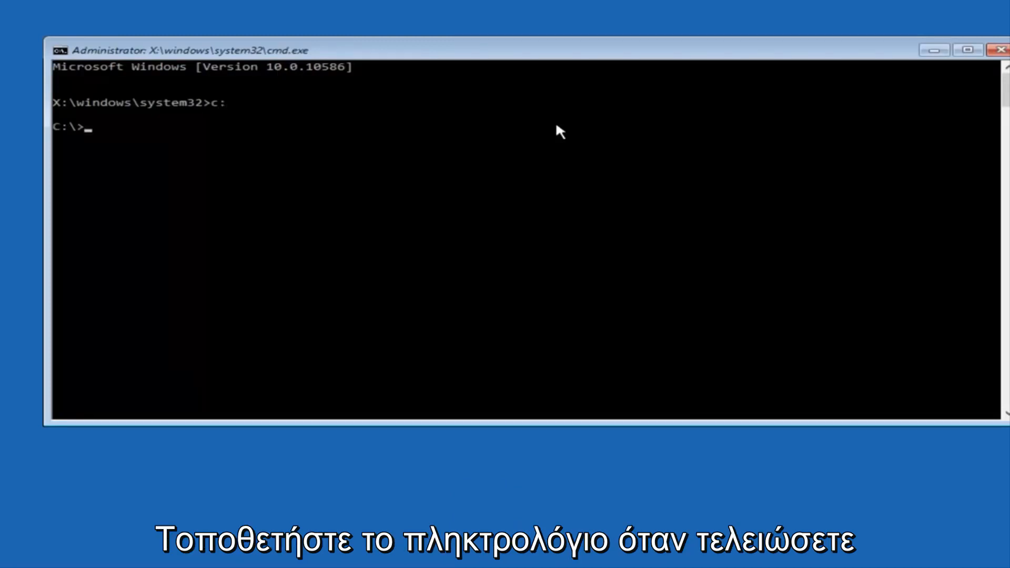
type("dir")
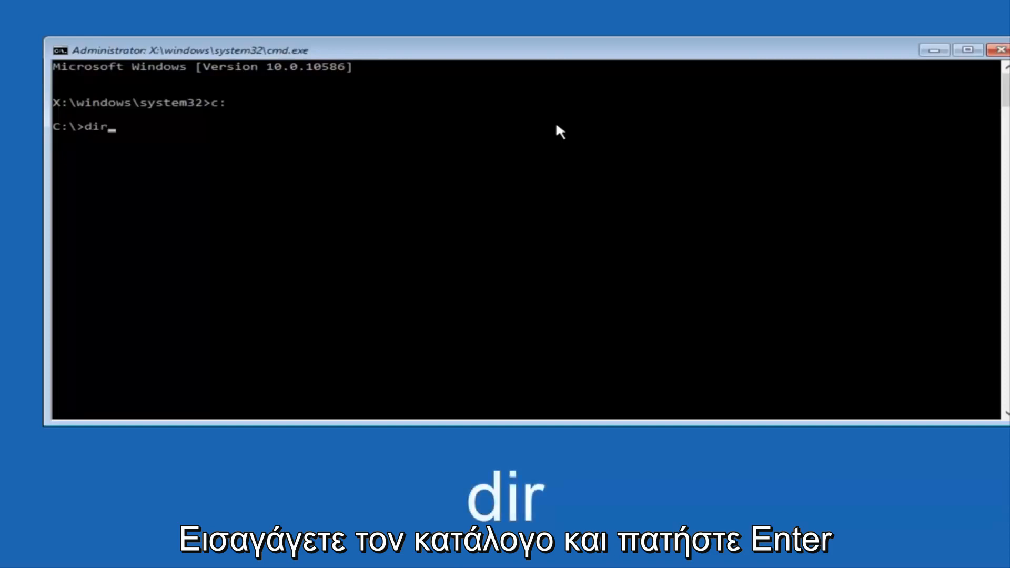
key("Return")
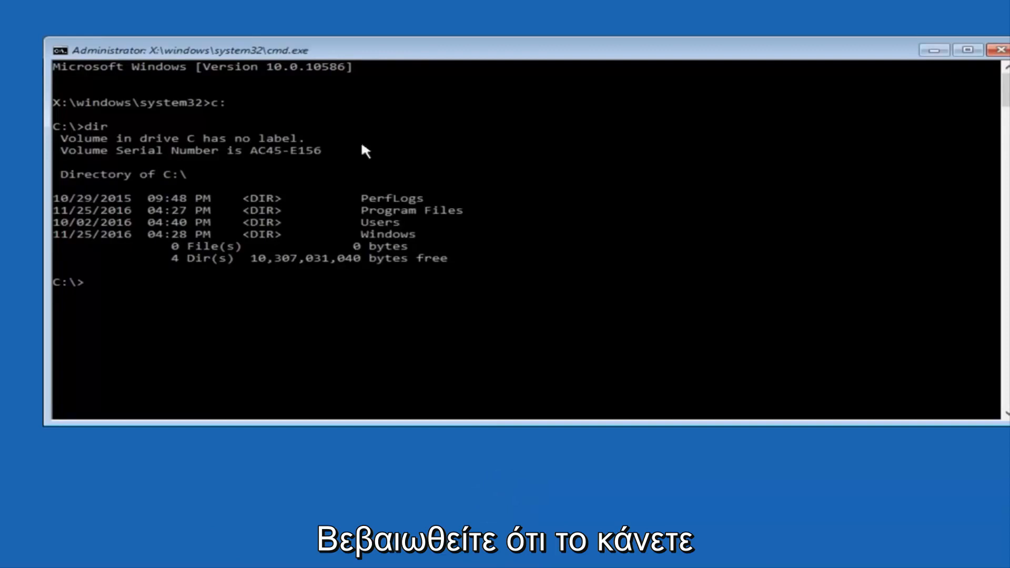
mouse_move(316, 219)
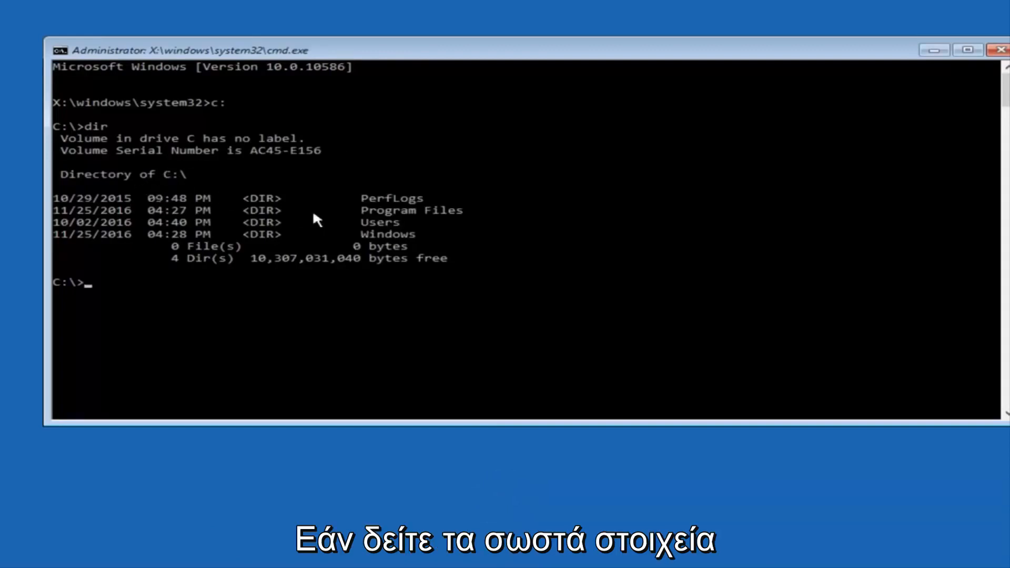
mouse_move(400, 222)
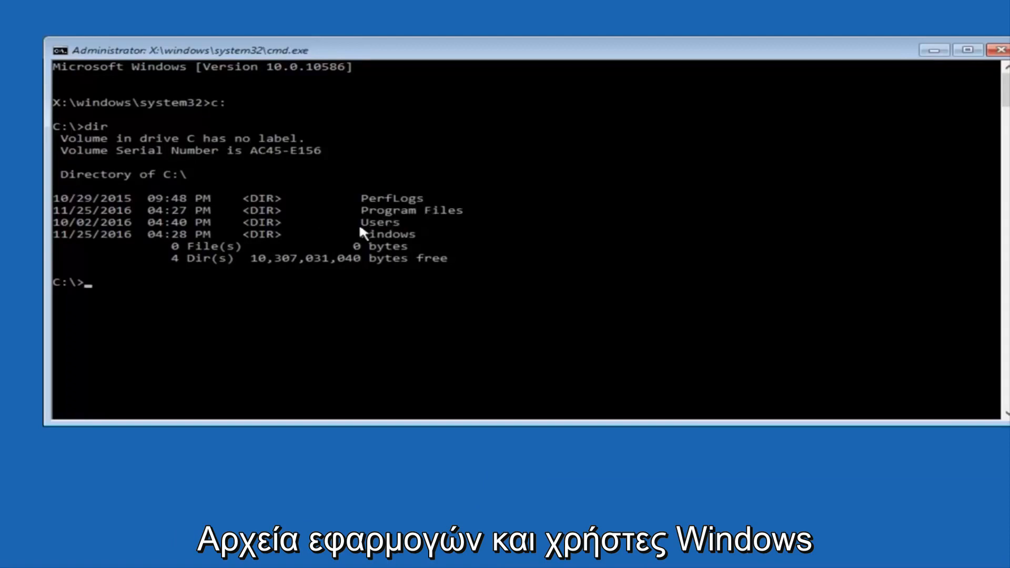
mouse_move(387, 207)
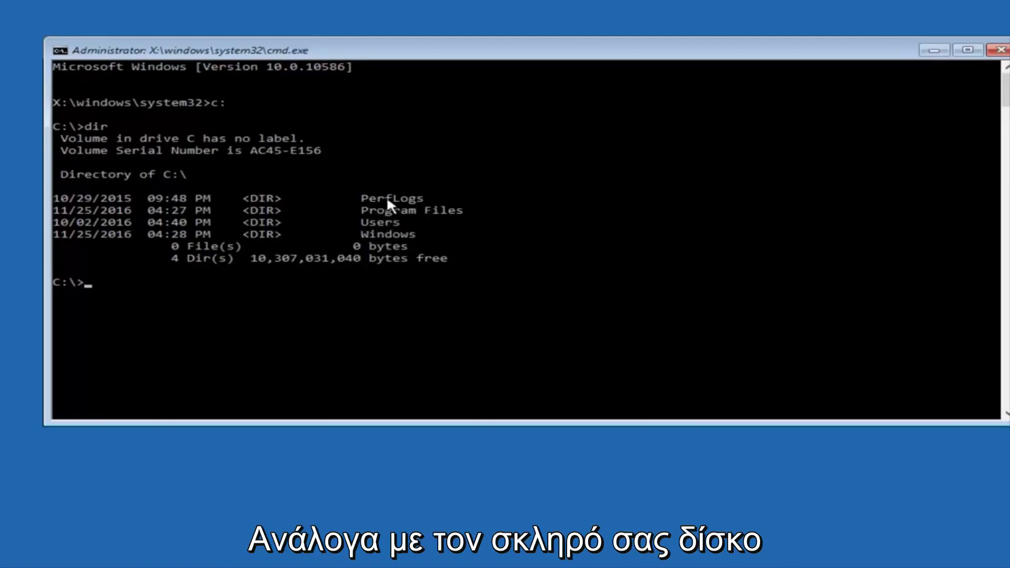
mouse_move(376, 211)
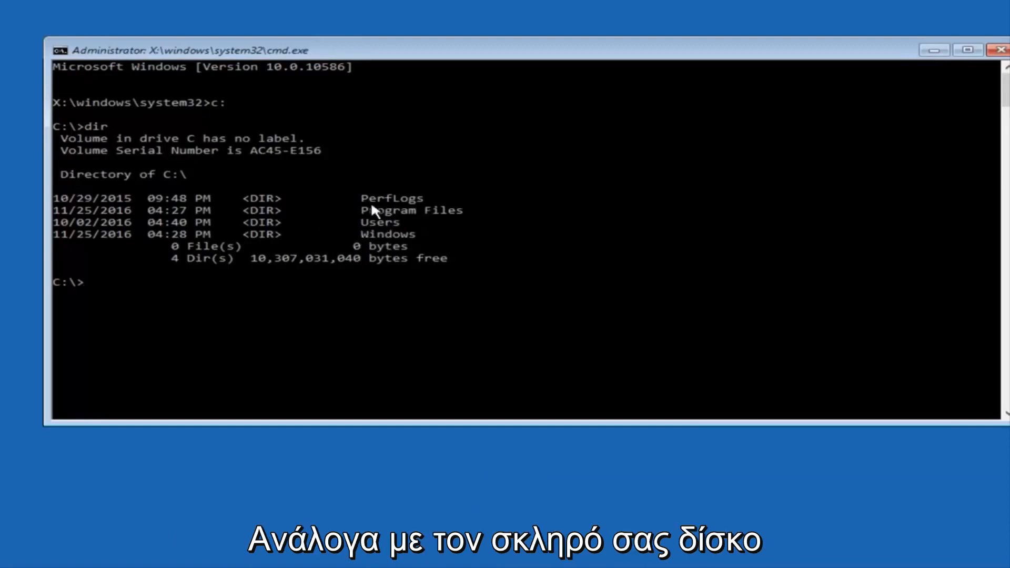
mouse_move(245, 183)
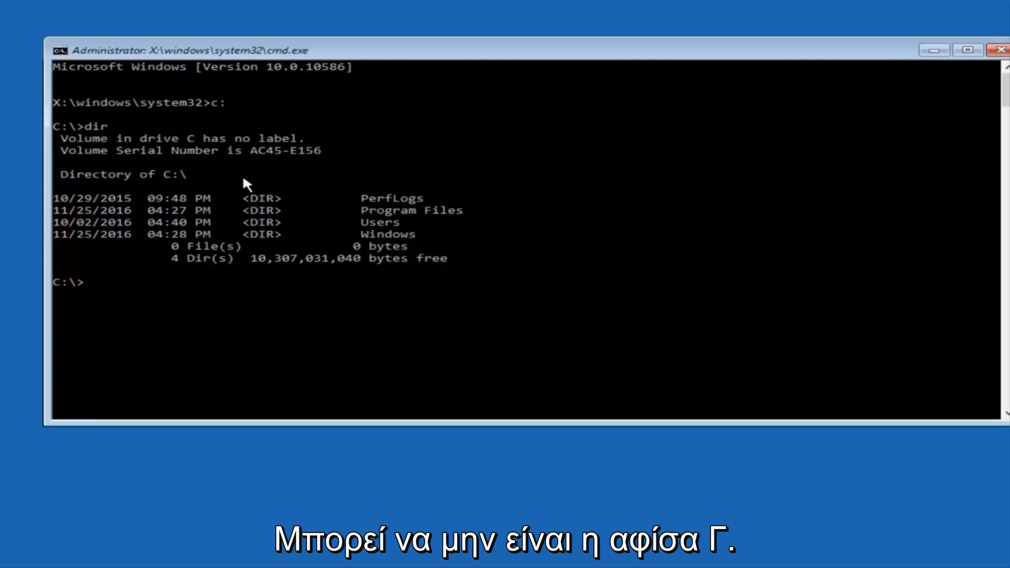
mouse_move(183, 126)
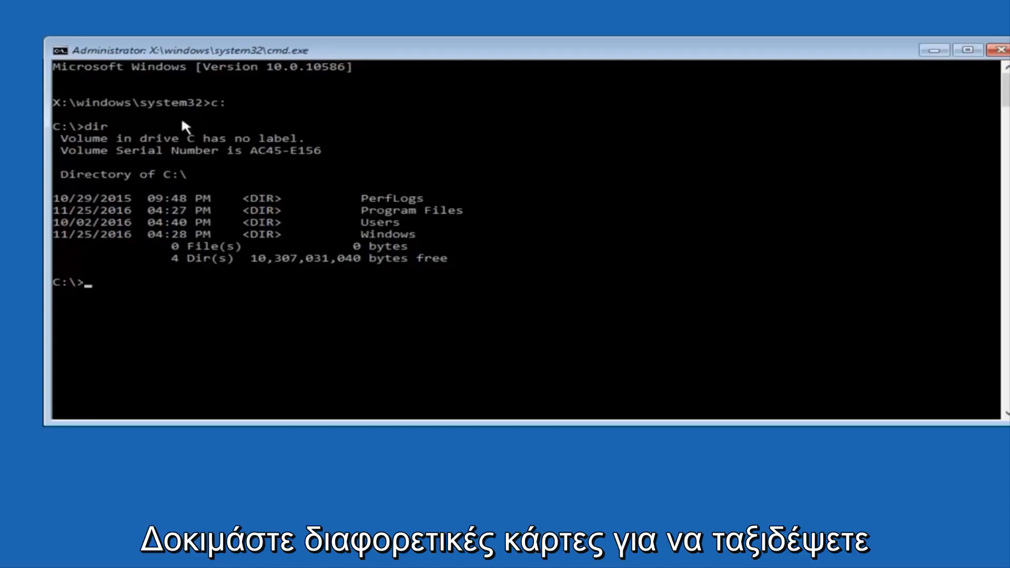
mouse_move(88, 205)
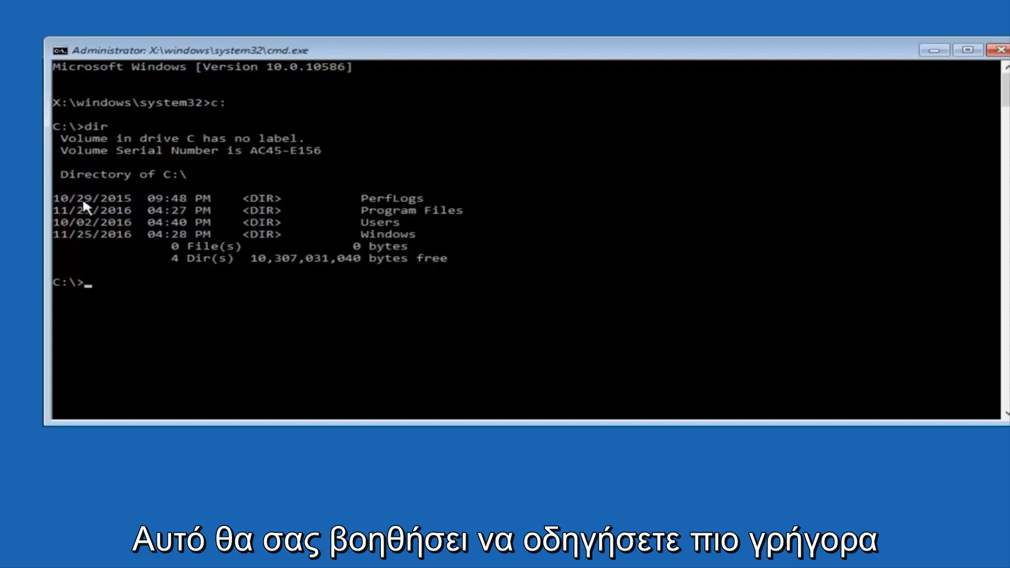
mouse_move(122, 298)
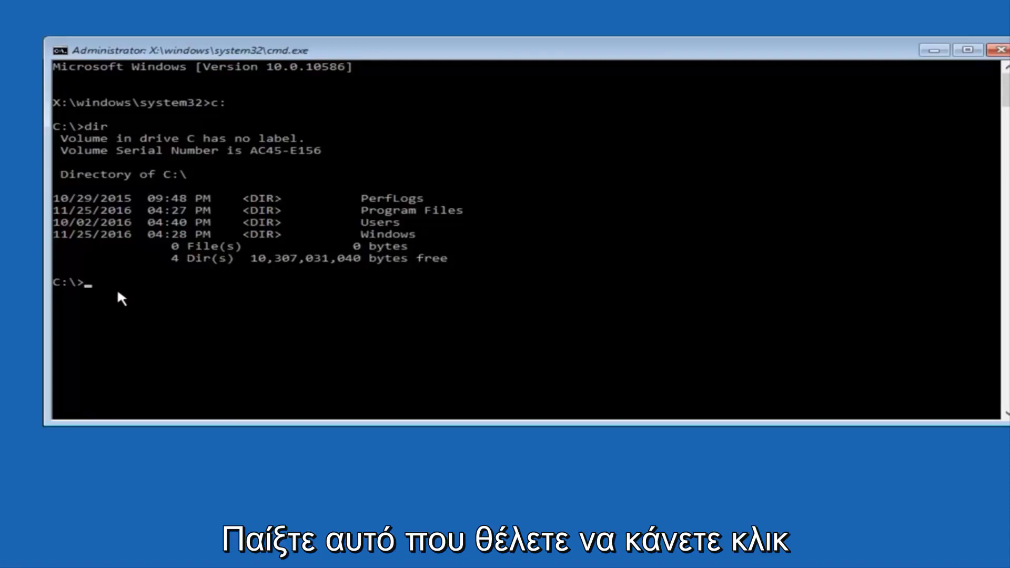
Change directory to C:\Windows\System32\config
type("cd")
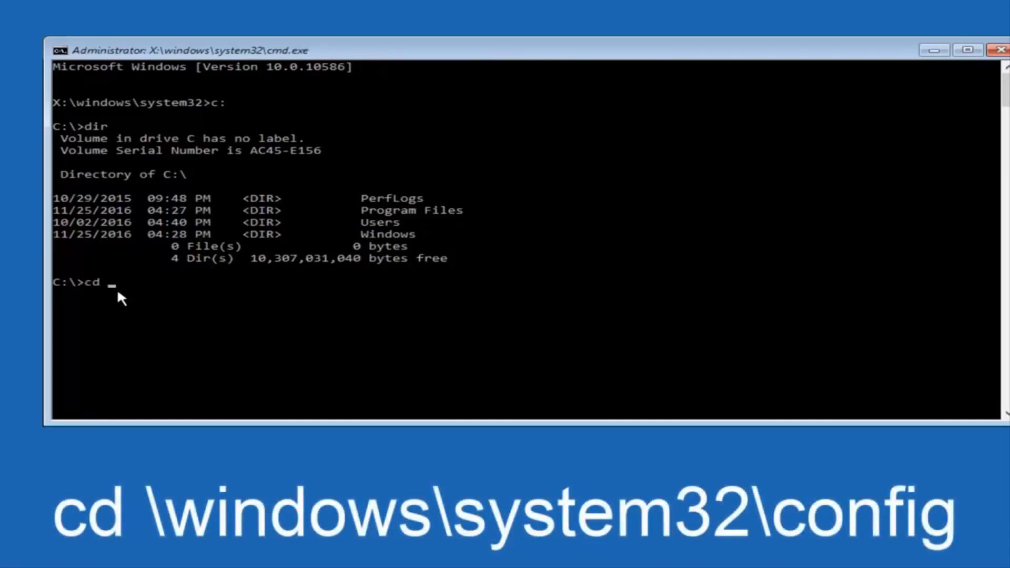
type("\\")
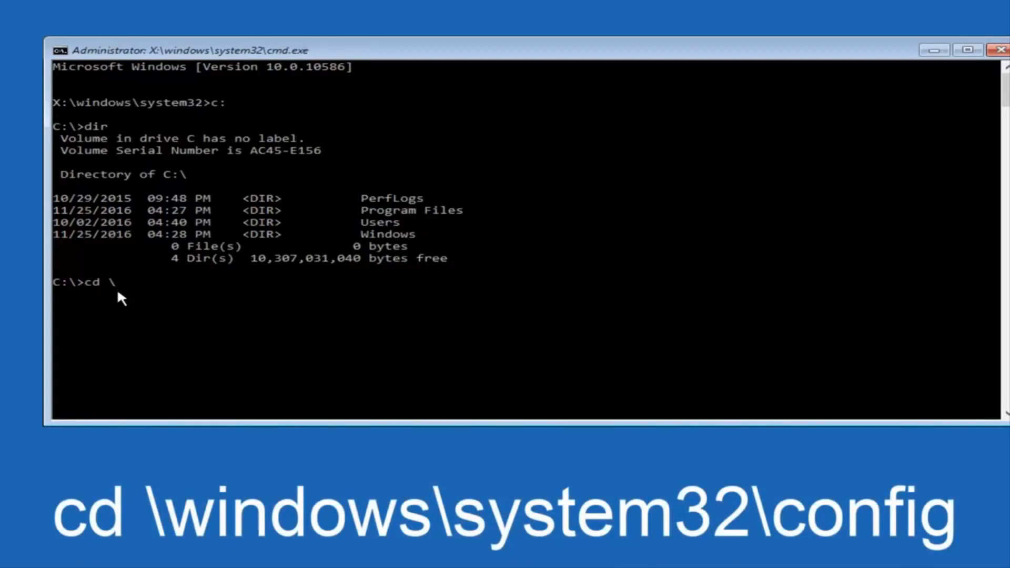
type("windows")
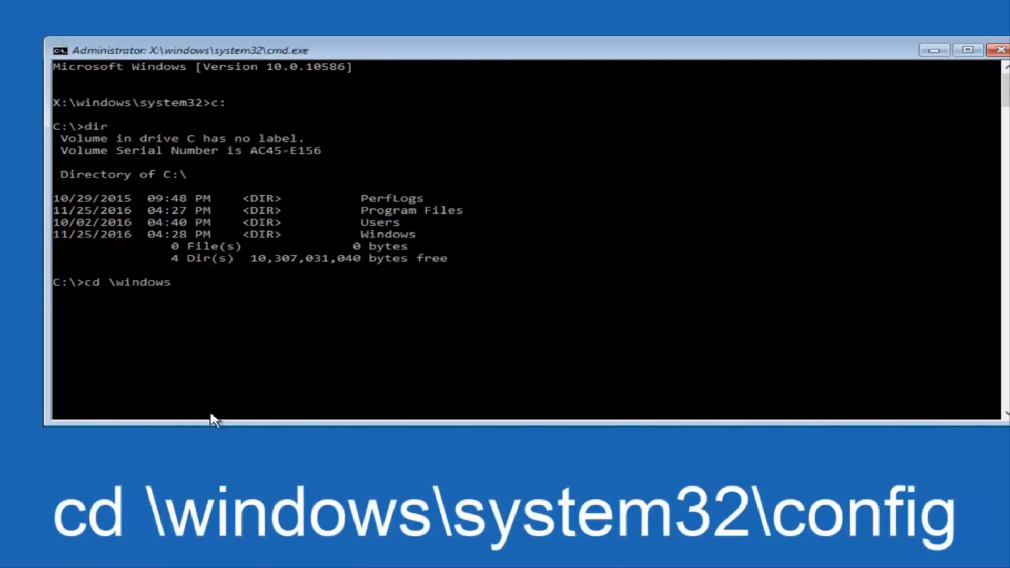
type("\\s")
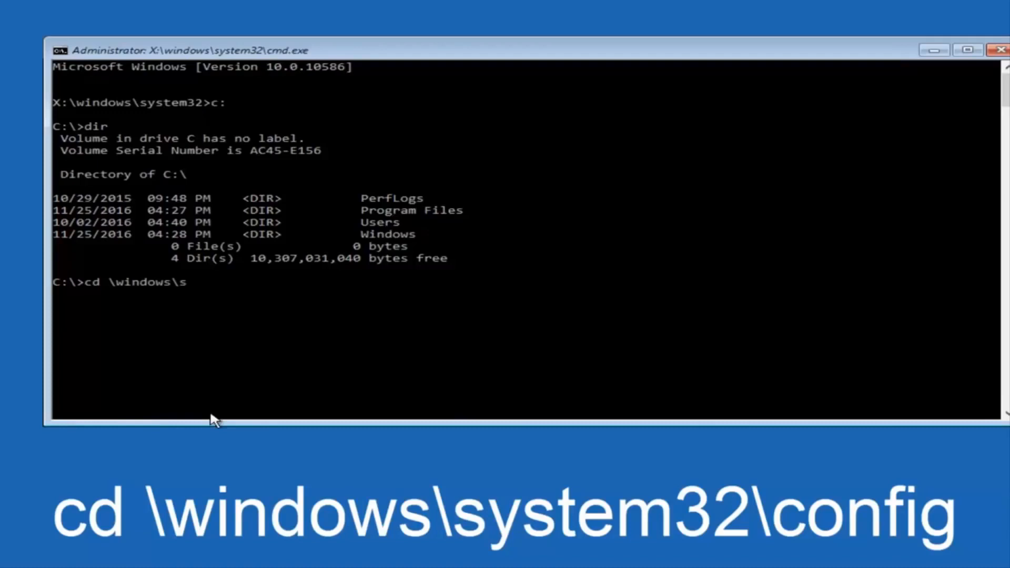
type("ystem32")
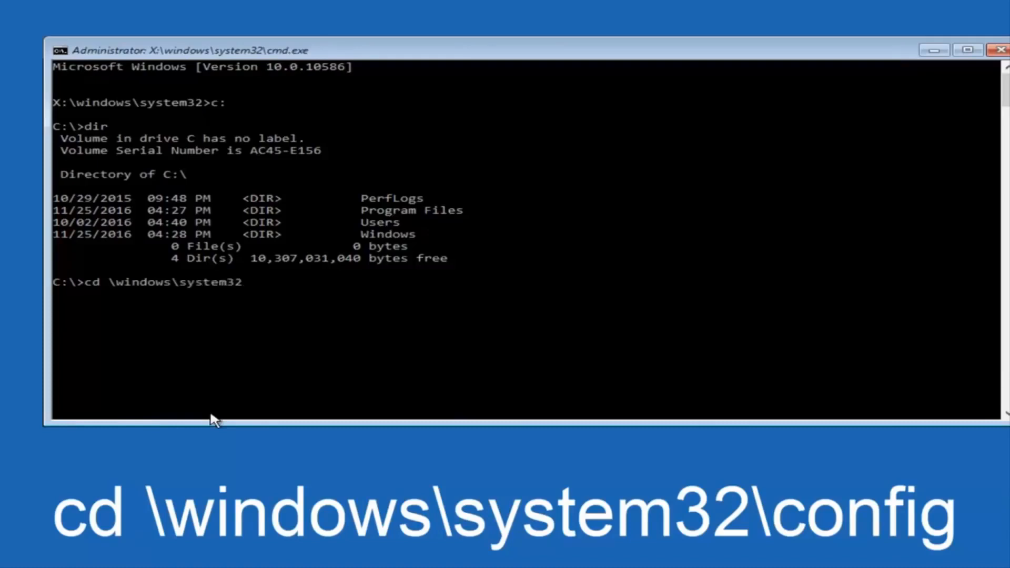
type("\\")
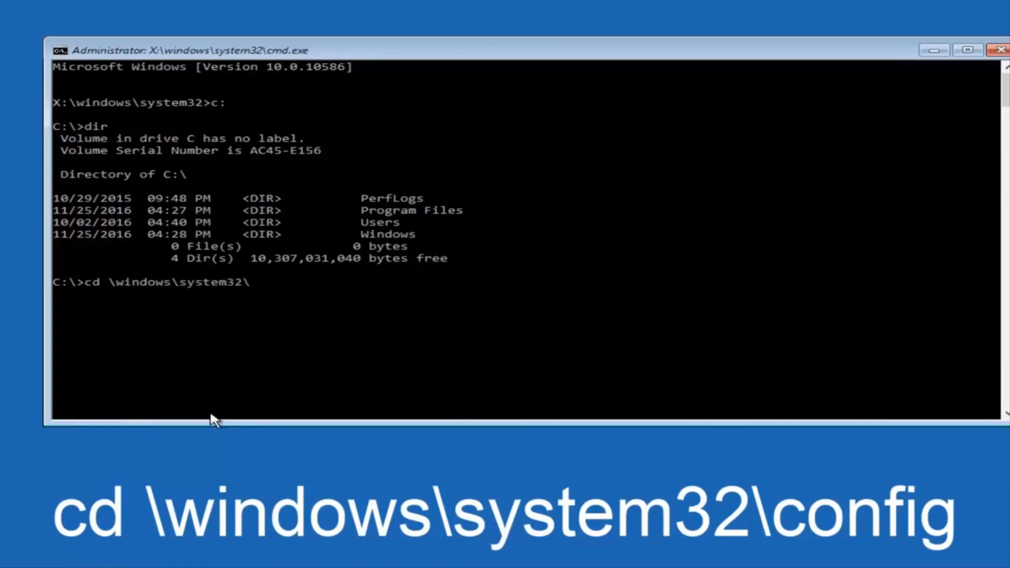
type("c")
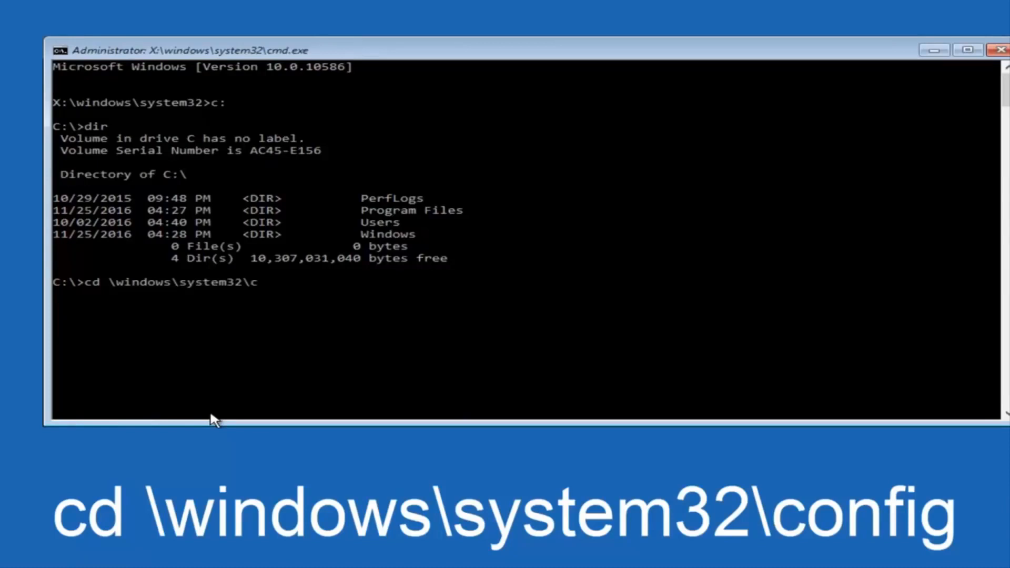
type("onfig")
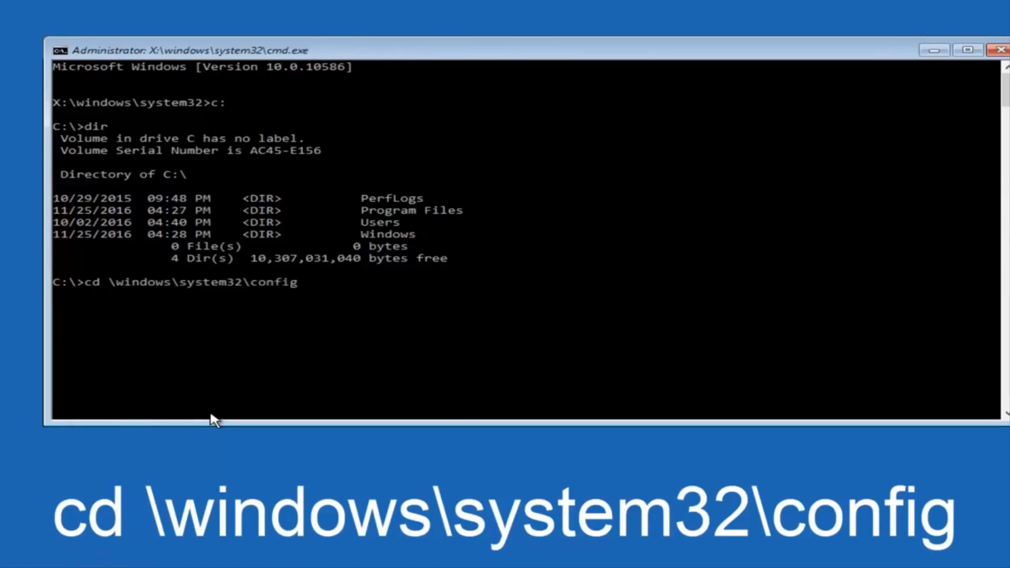
mouse_move(140, 304)
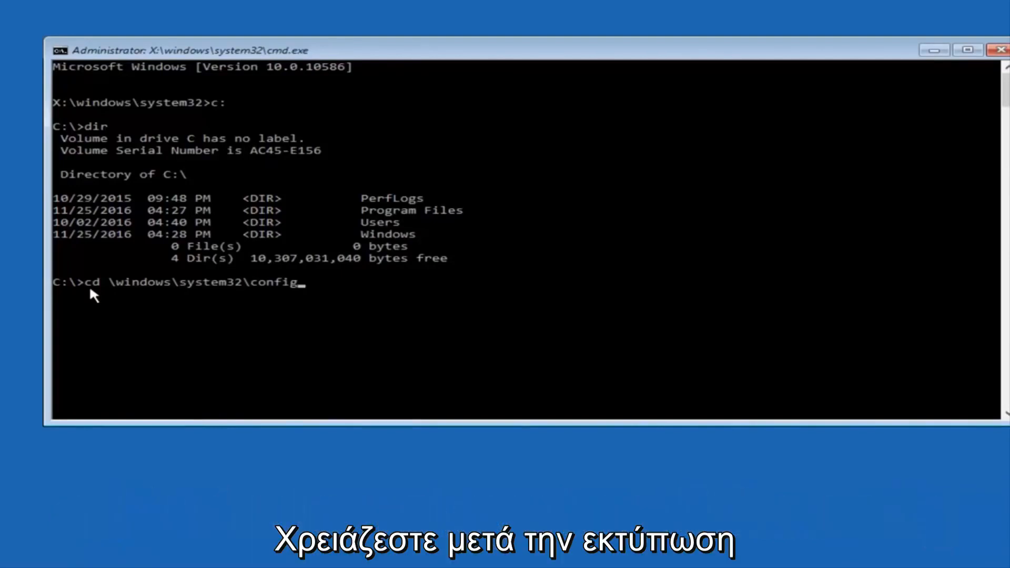
key("Return")
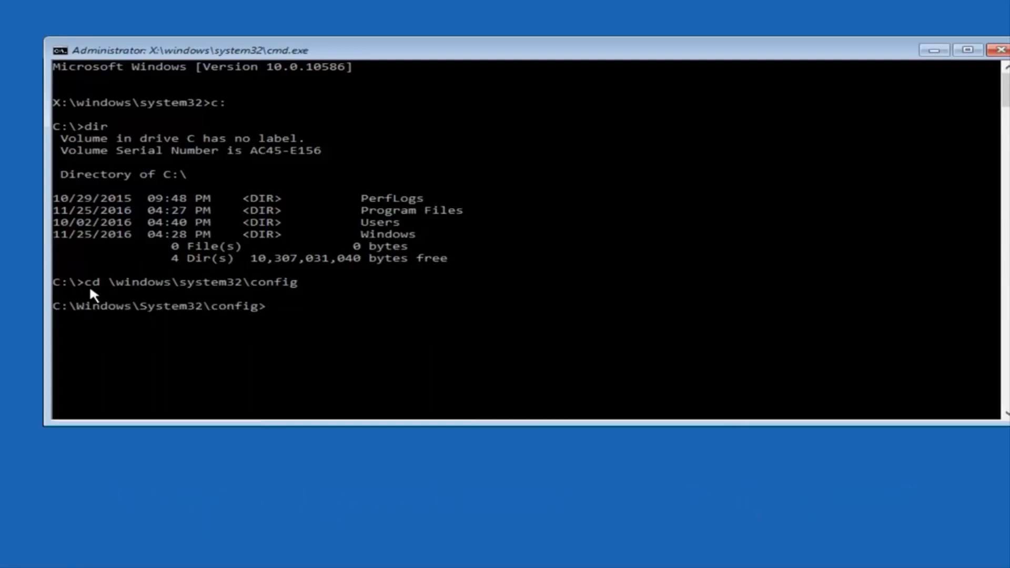
mouse_move(132, 323)
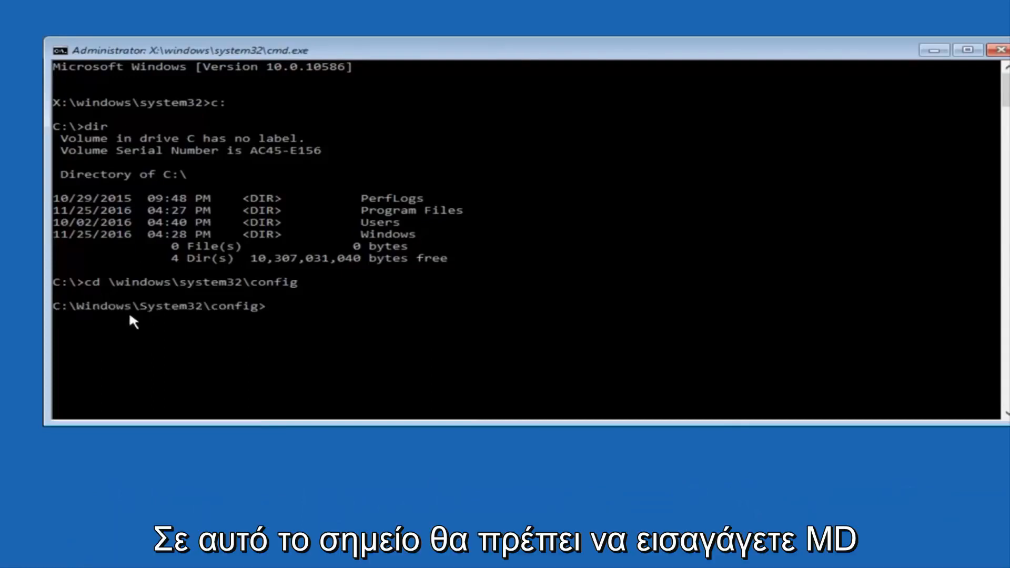
Enter the MD Backup command to create a Backup folder in config
type("MD")
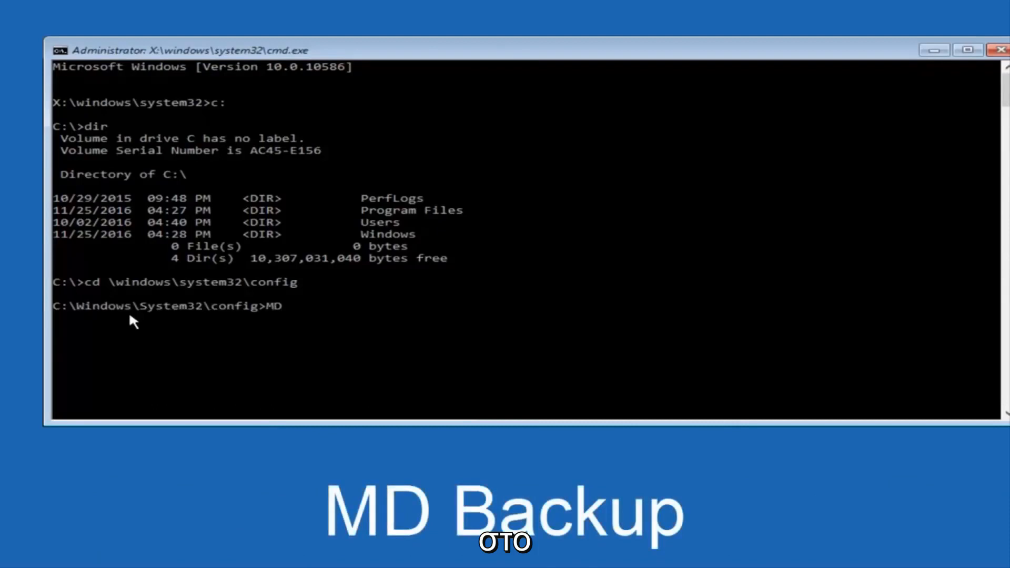
type("Backup")
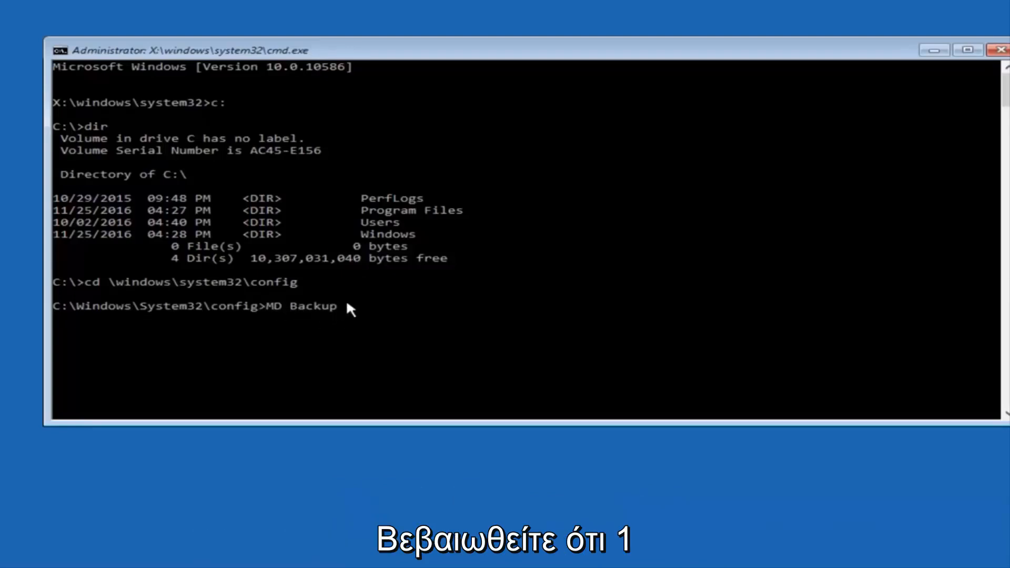
mouse_move(122, 316)
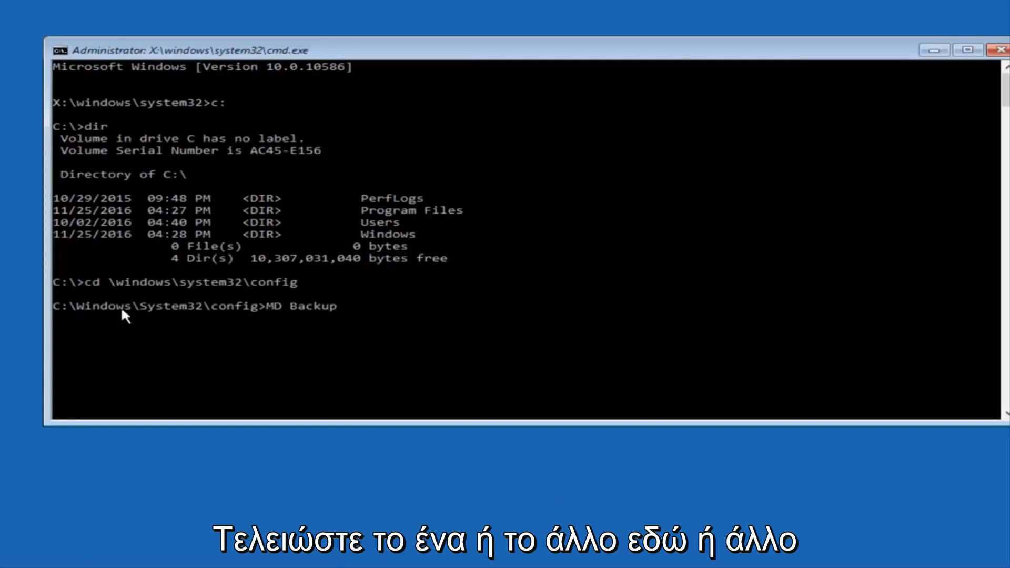
mouse_move(392, 297)
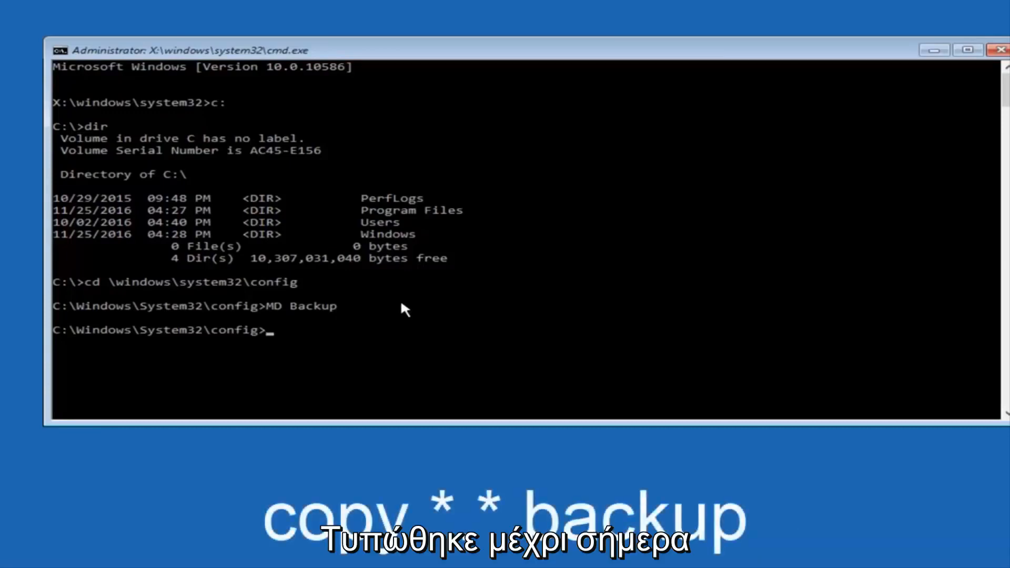
Run copy *.* backup, copying the 10 registry files into the Backup folder
type("copy *")
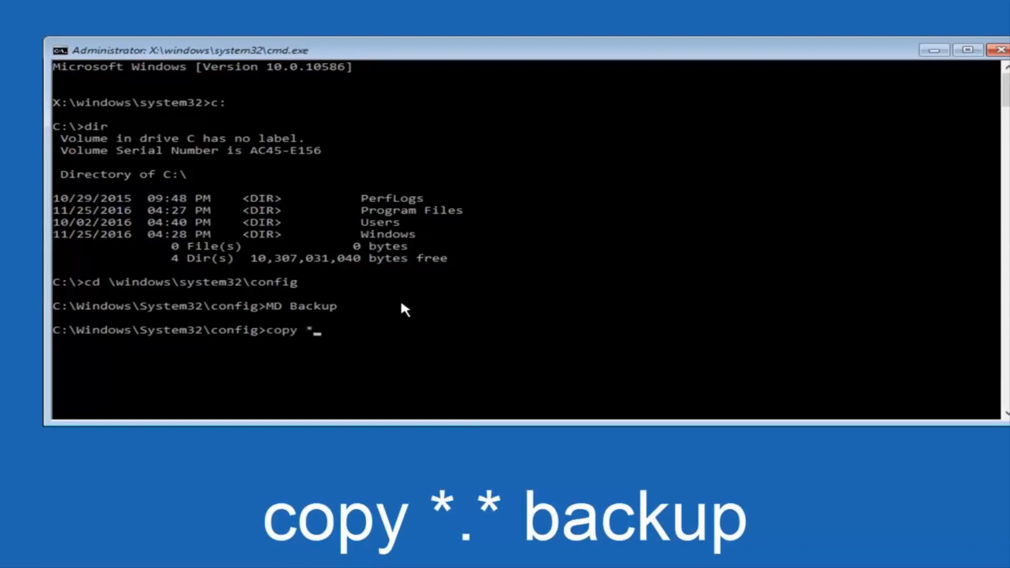
type(".*")
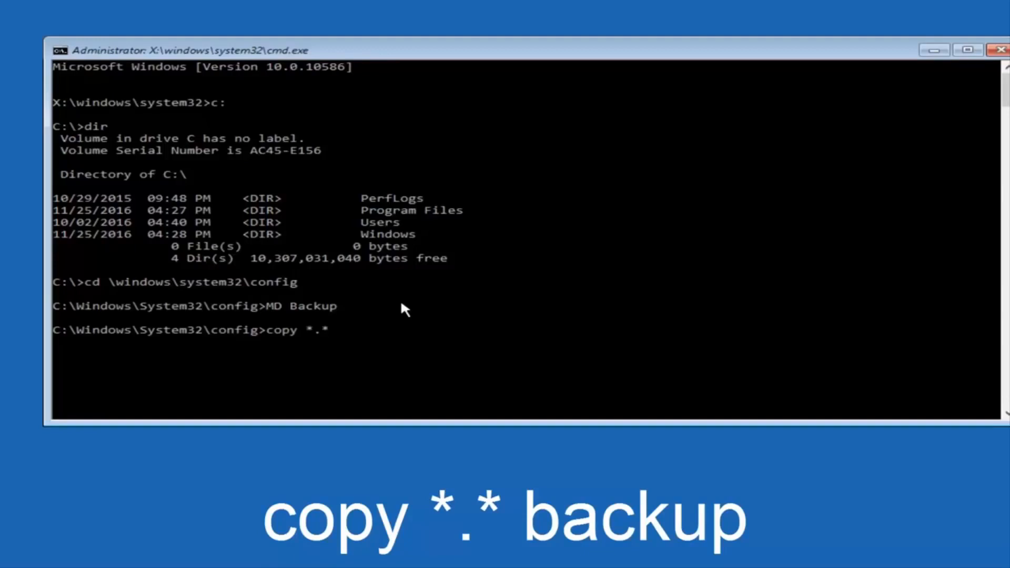
type("backup")
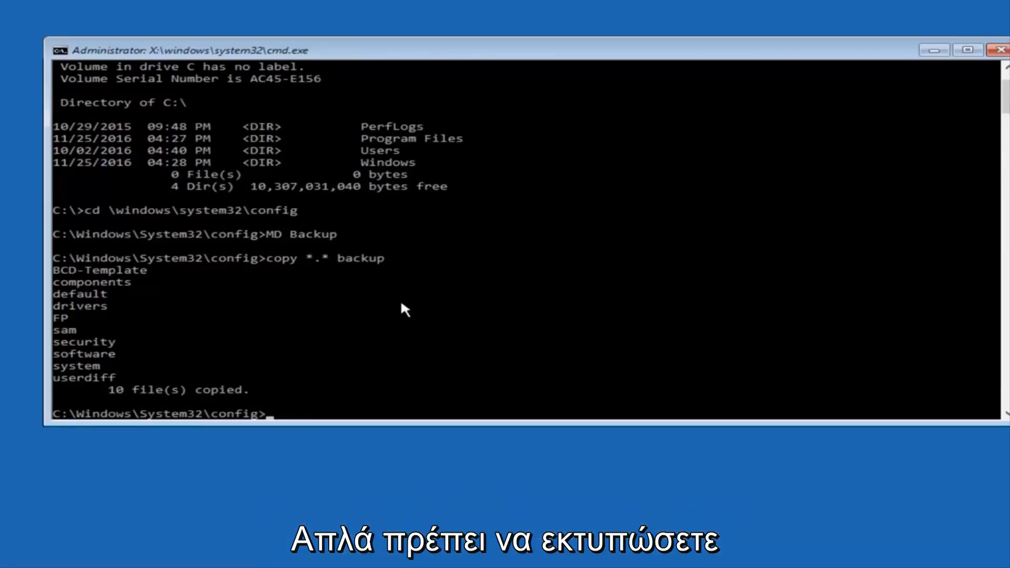
Change into RegBack and run dir, listing DEFAULT, SAM, SECURITY, SOFTWARE and SYSTEM
type("CD")
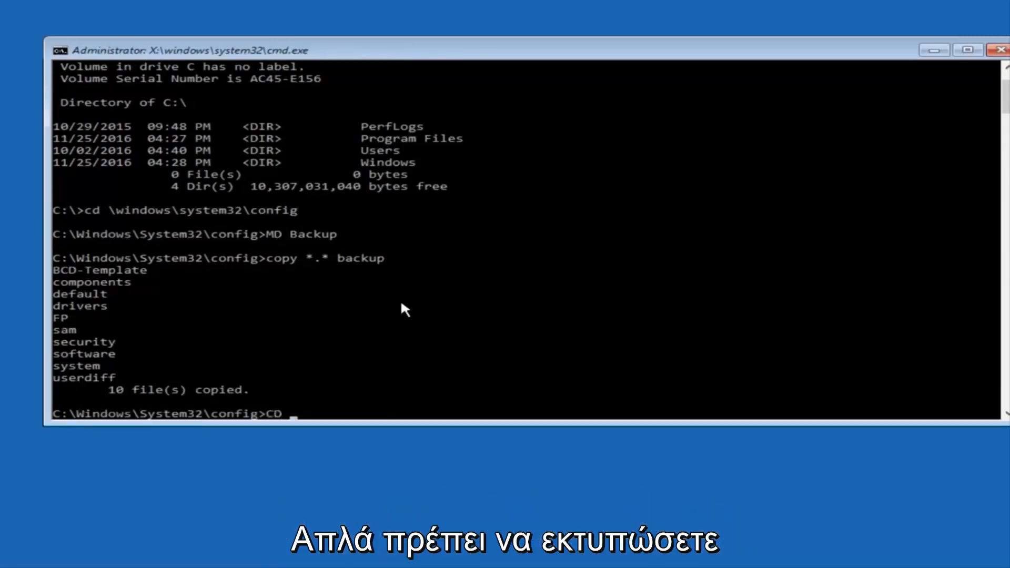
type("re")
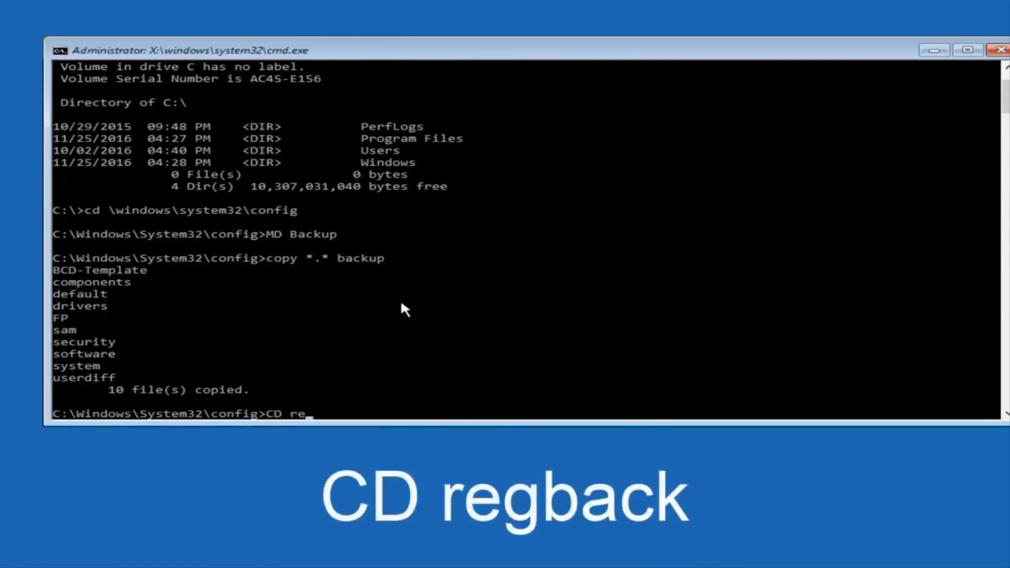
type("g")
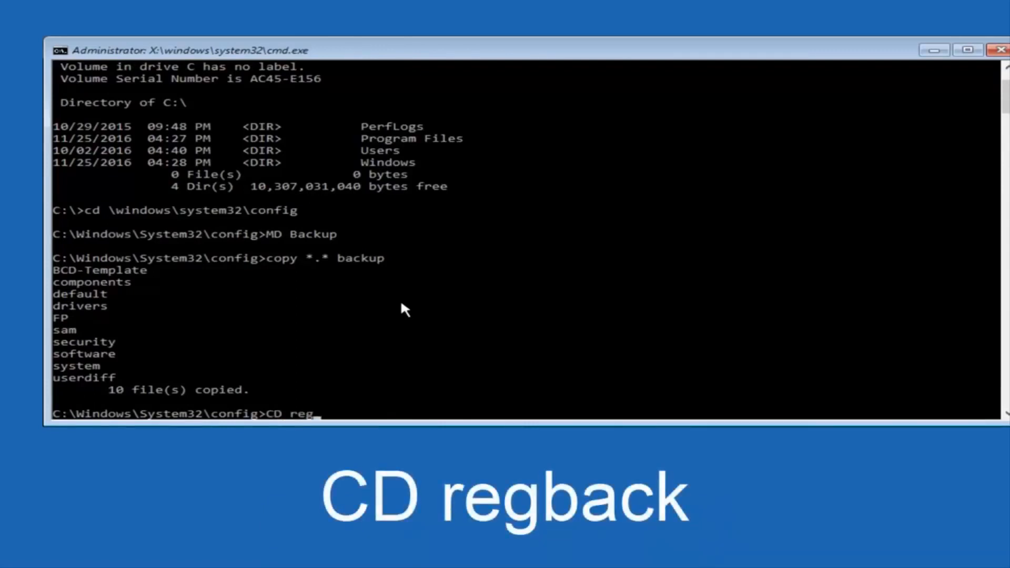
type("back")
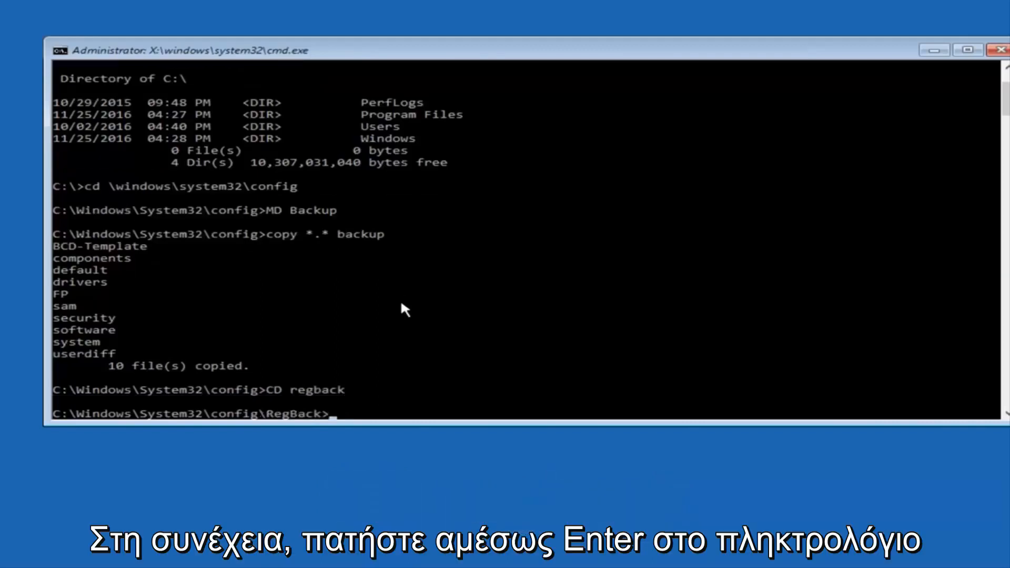
type("di")
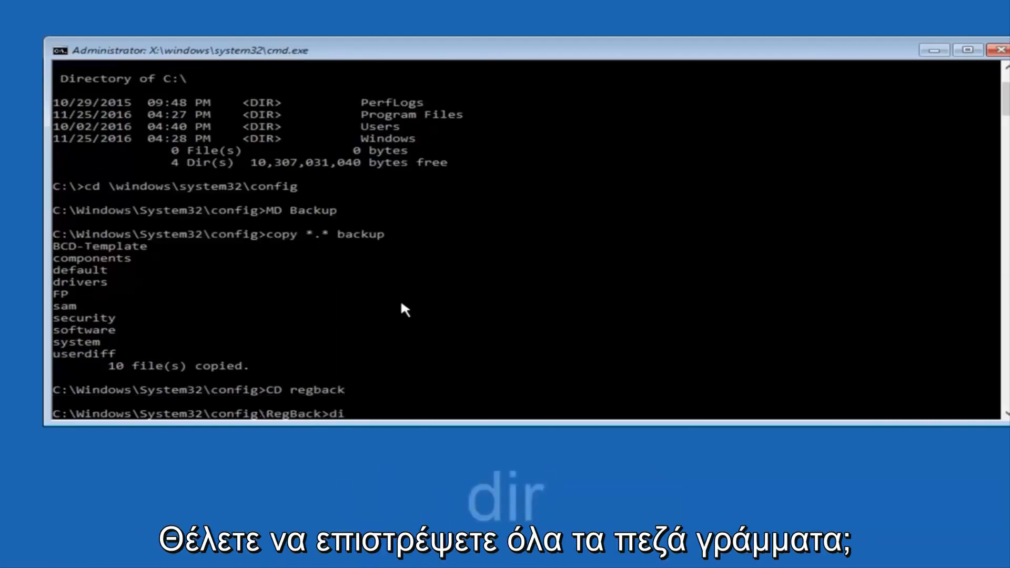
type("r")
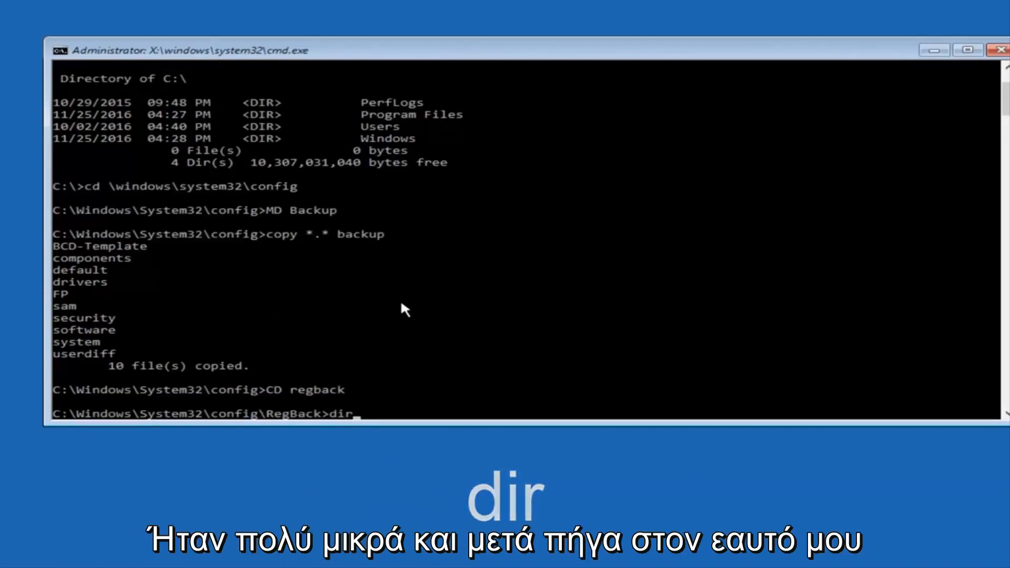
key("Return")
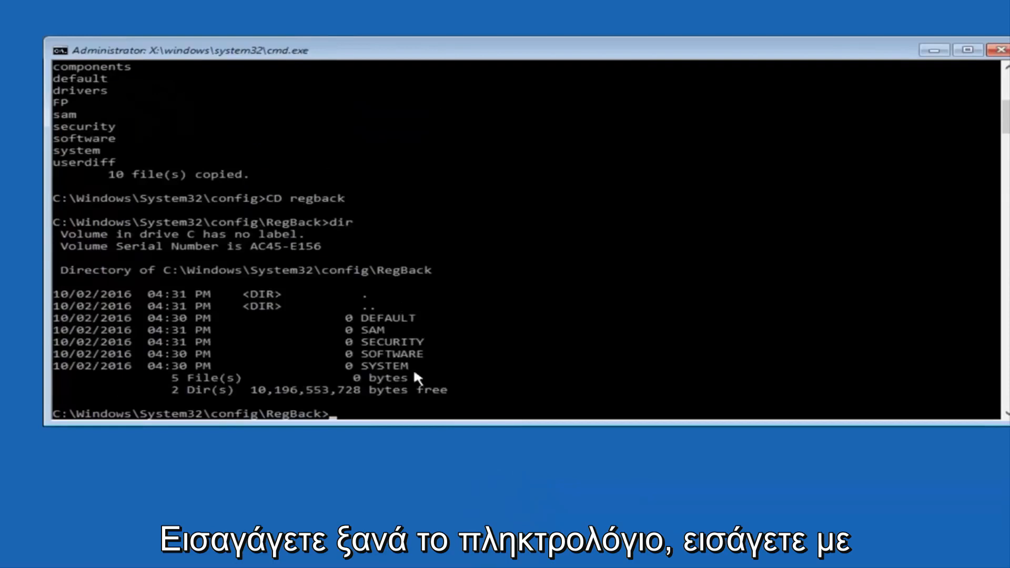
mouse_move(346, 345)
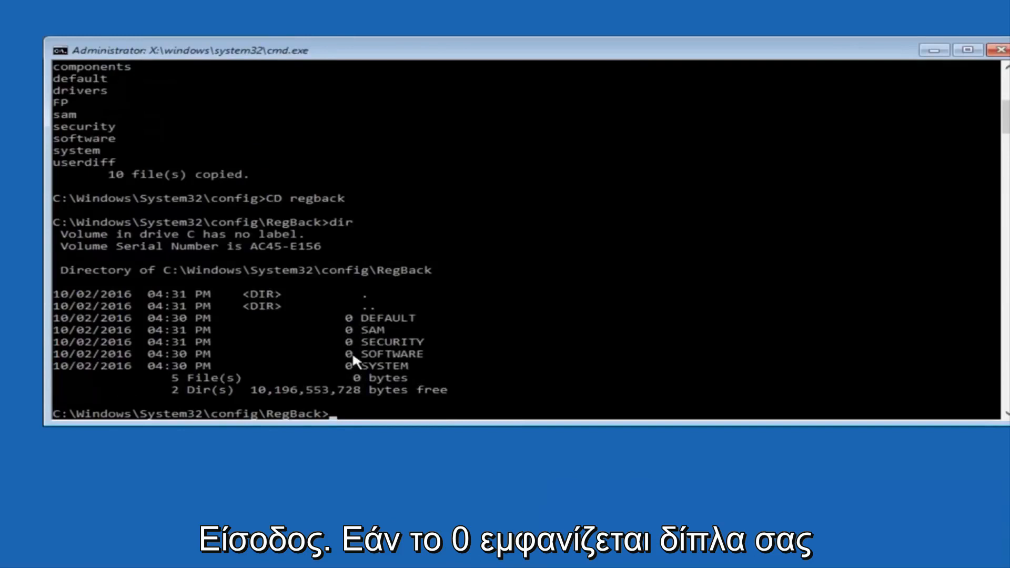
mouse_move(376, 235)
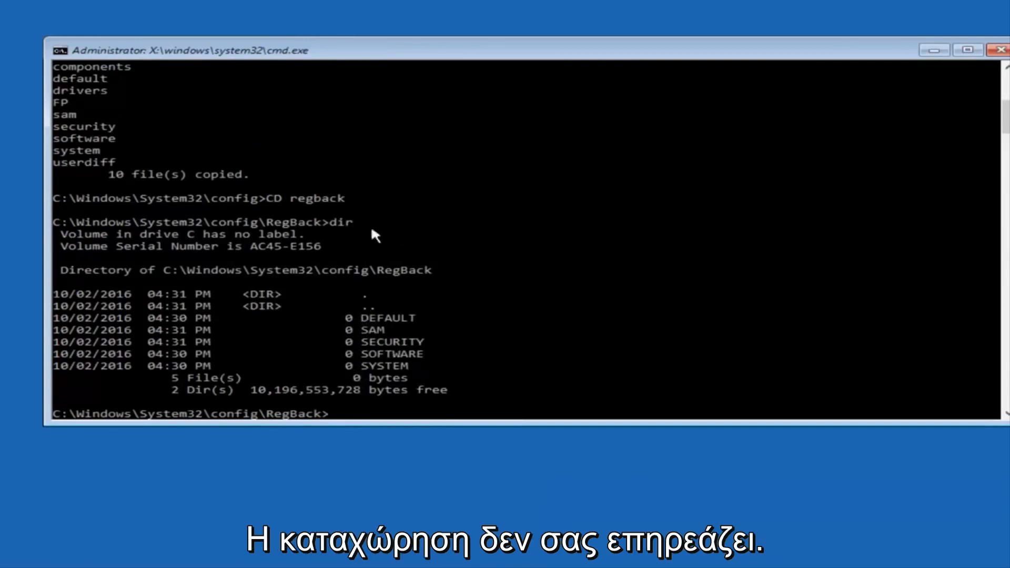
mouse_move(587, 316)
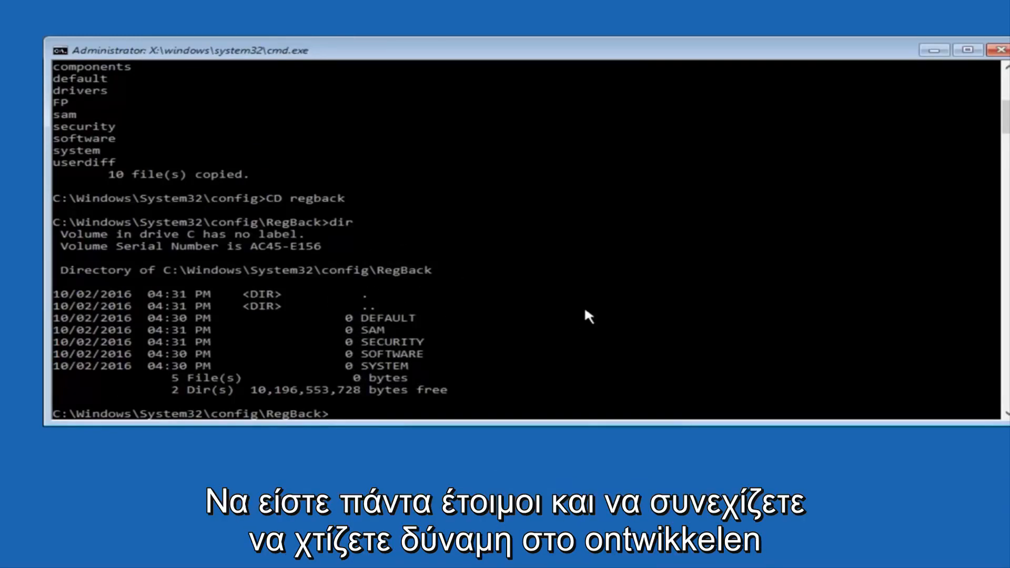
mouse_move(328, 377)
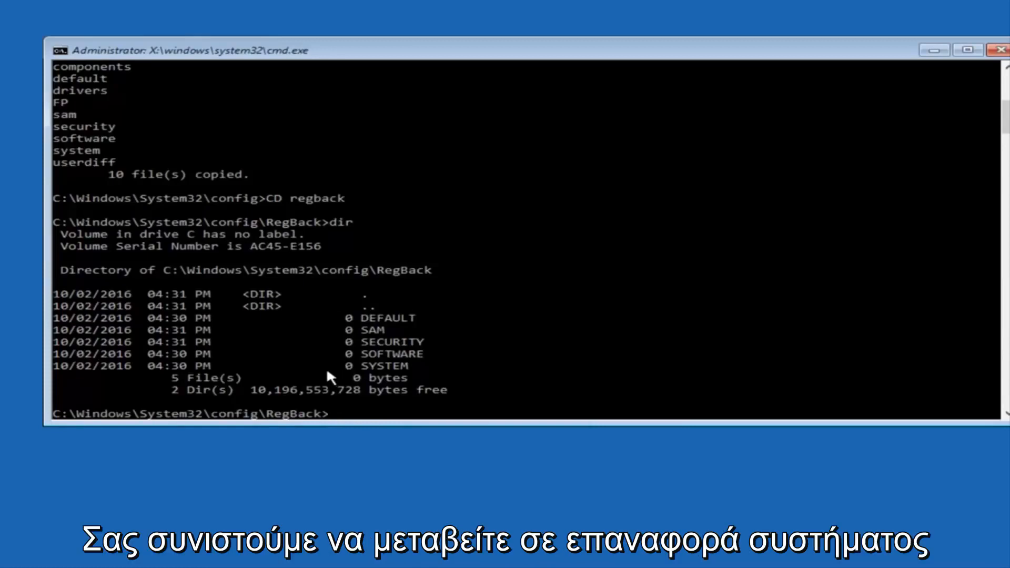
mouse_move(321, 375)
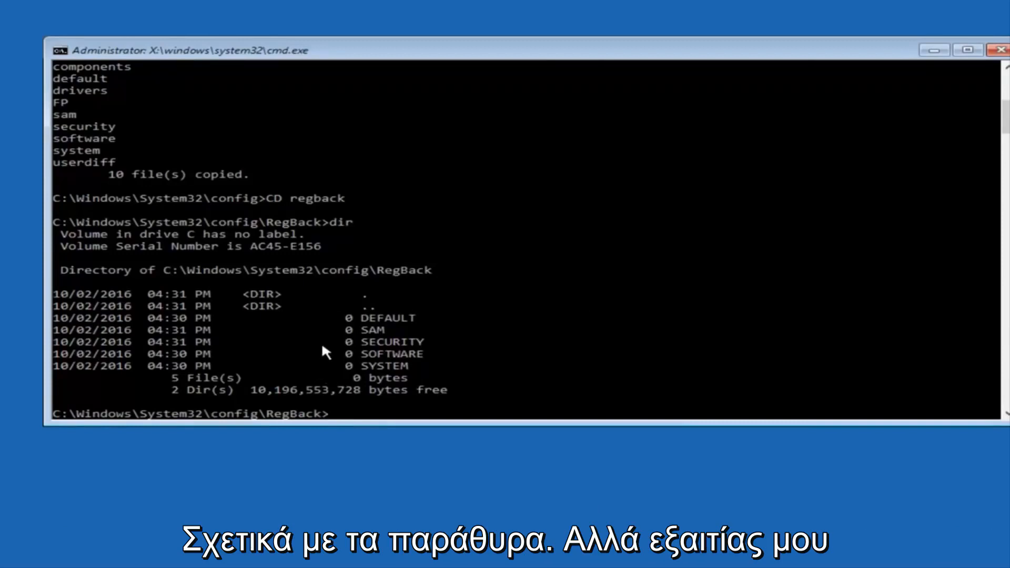
mouse_move(348, 316)
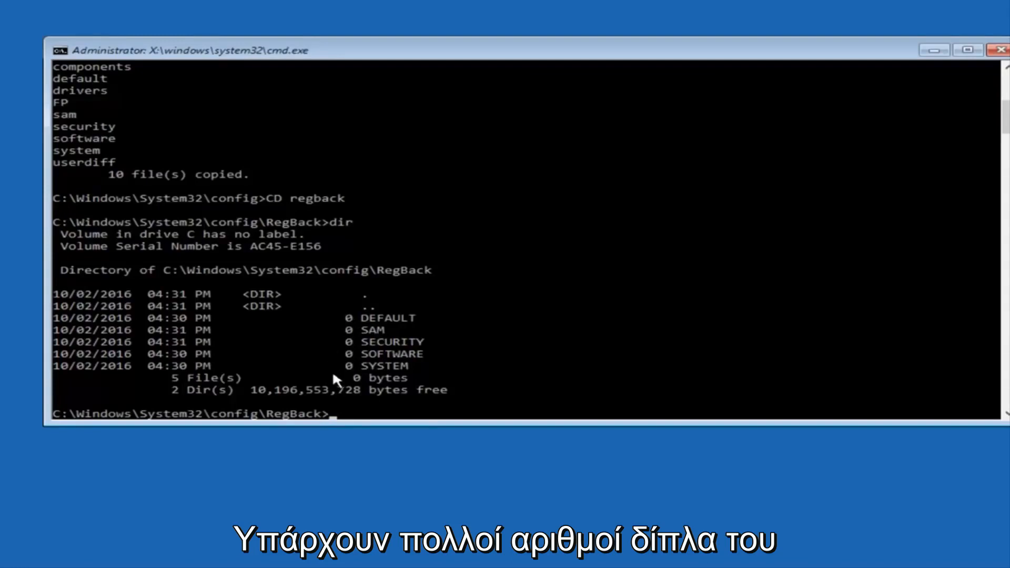
mouse_move(306, 343)
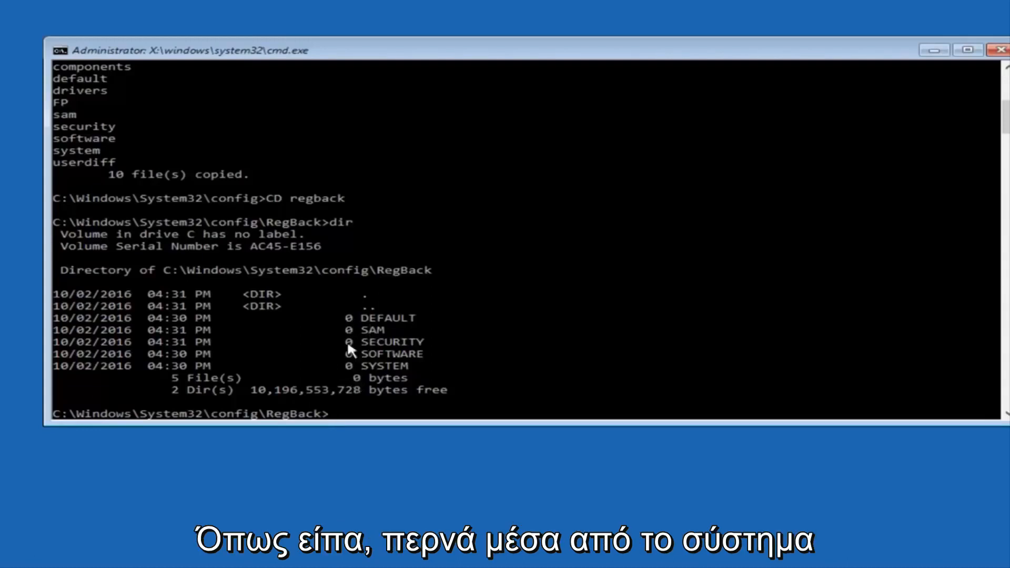
mouse_move(351, 368)
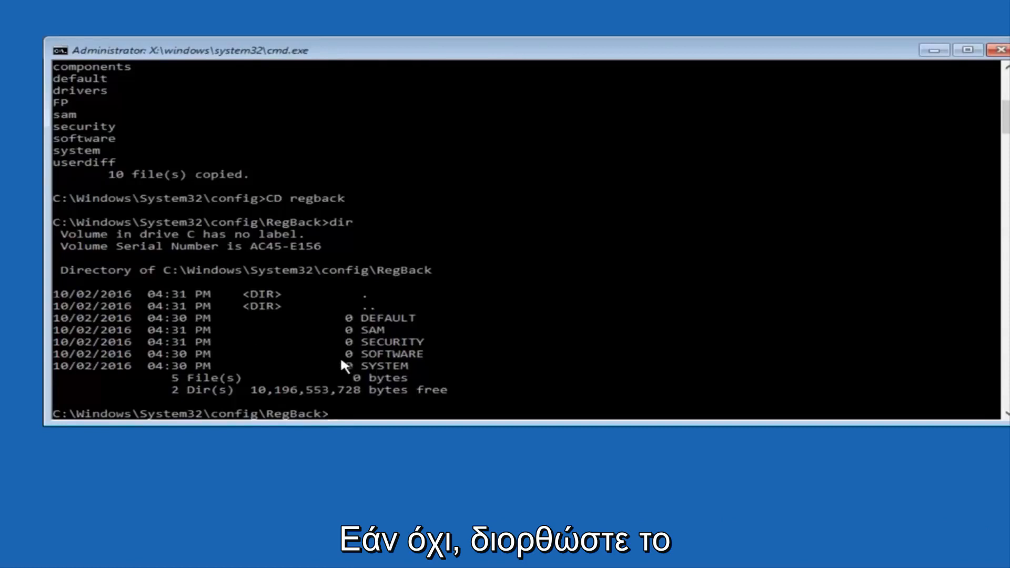
mouse_move(317, 375)
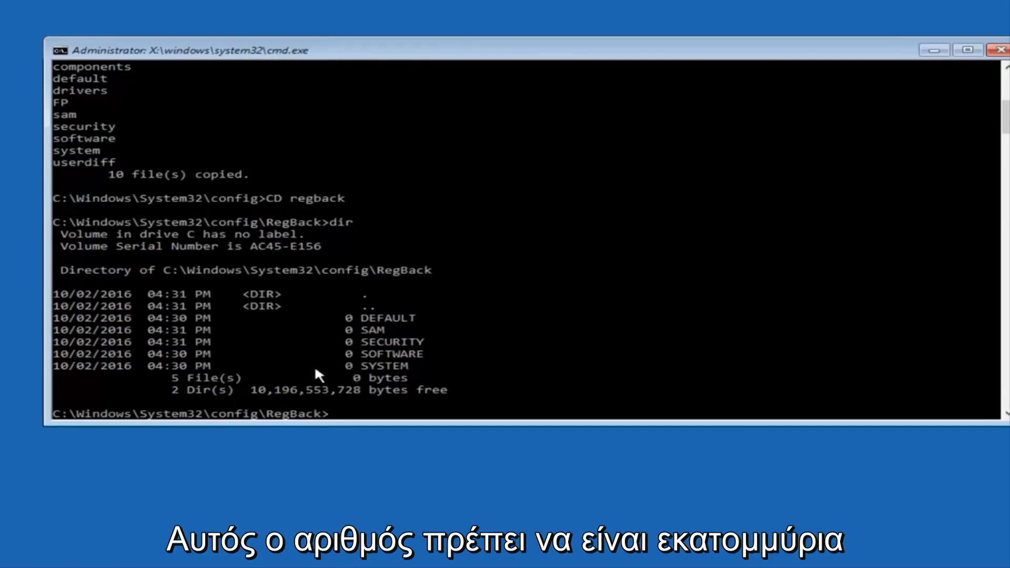
mouse_move(357, 364)
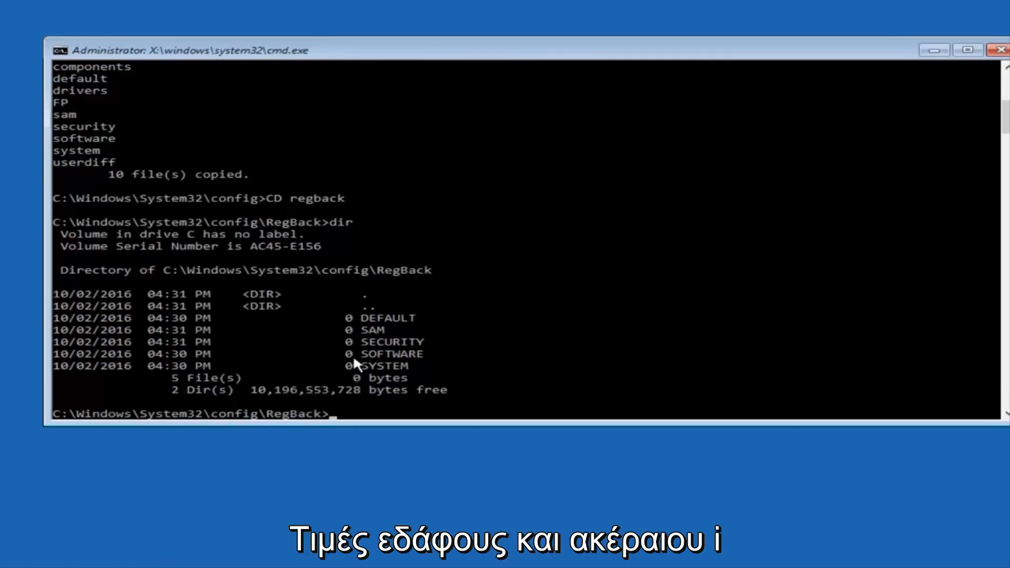
mouse_move(136, 465)
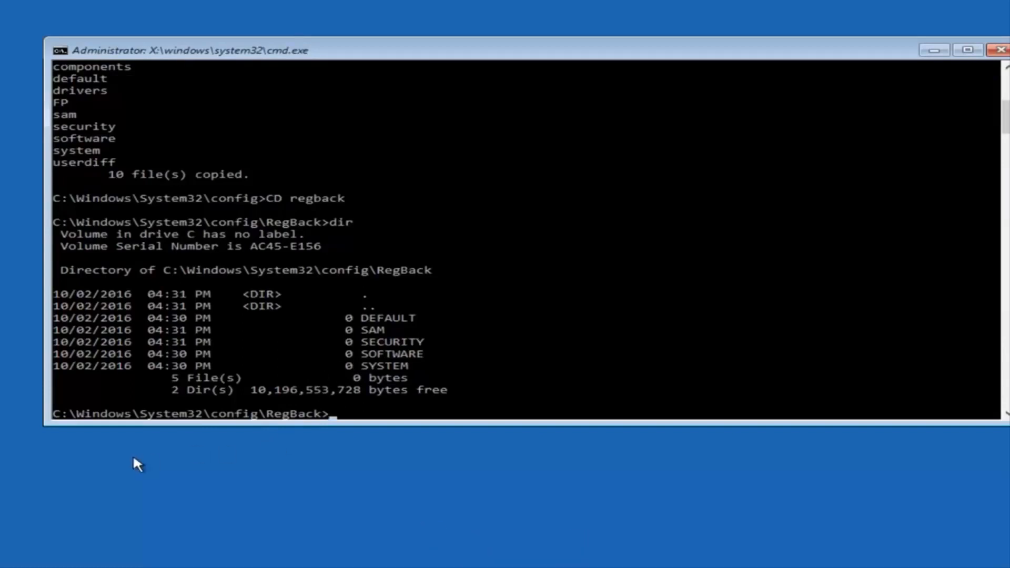
Run copy *.* .. to overwrite config with the five RegBack files, answering A to all
type("vc")
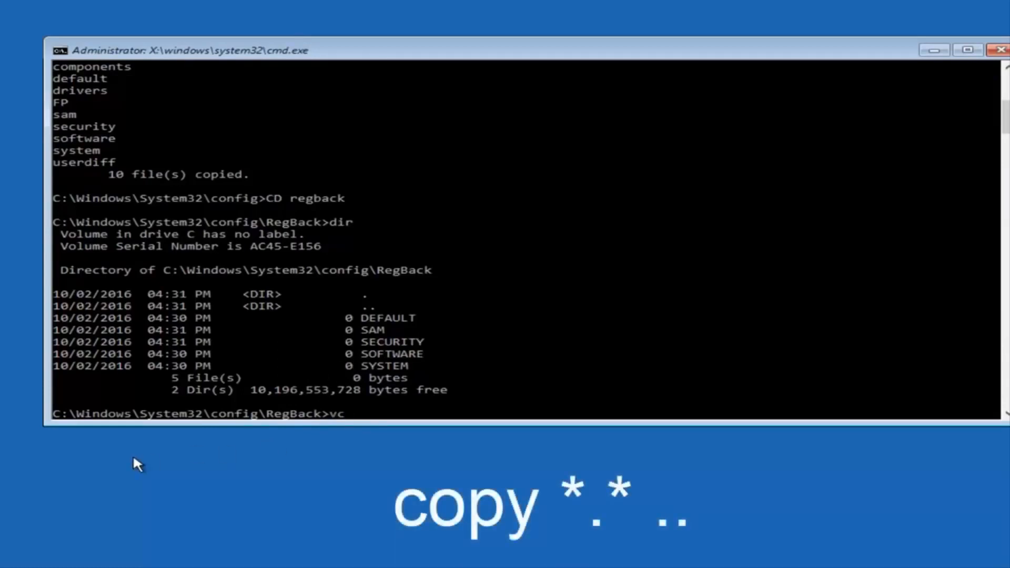
type("copy *")
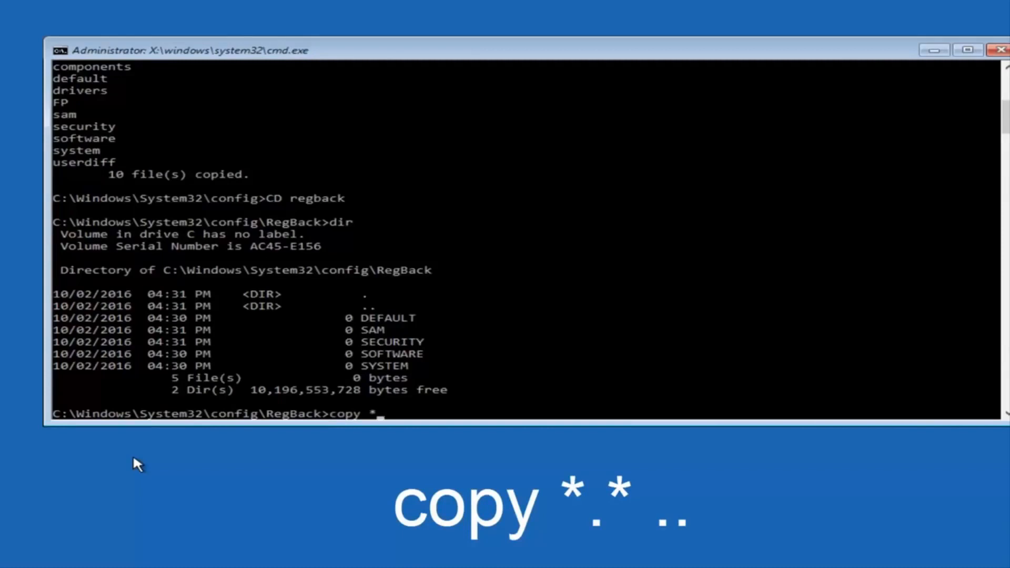
type(".* ..")
type("A")
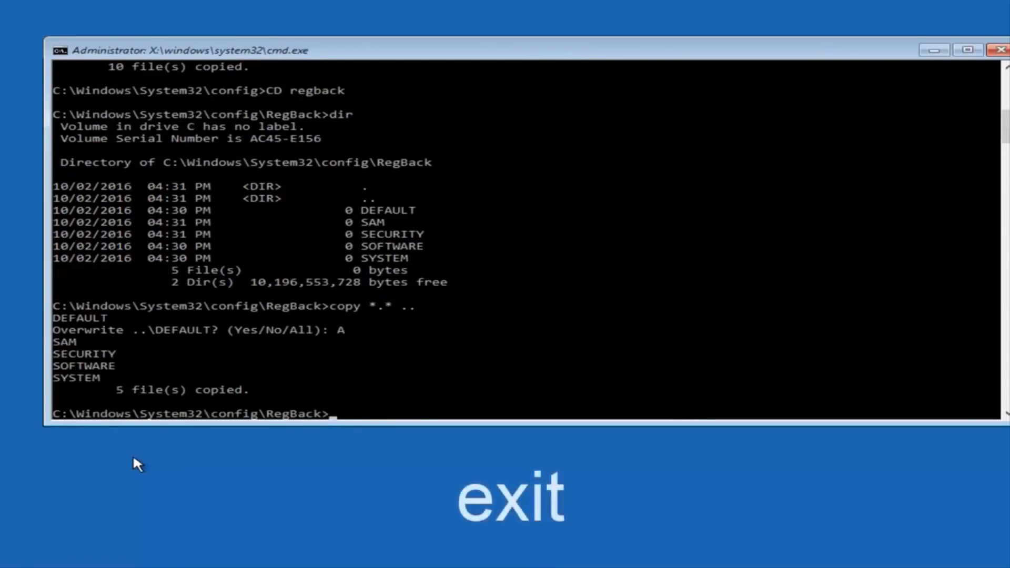
Exit the Command Prompt back to the Choose an option screen with Continue available
type("exit")
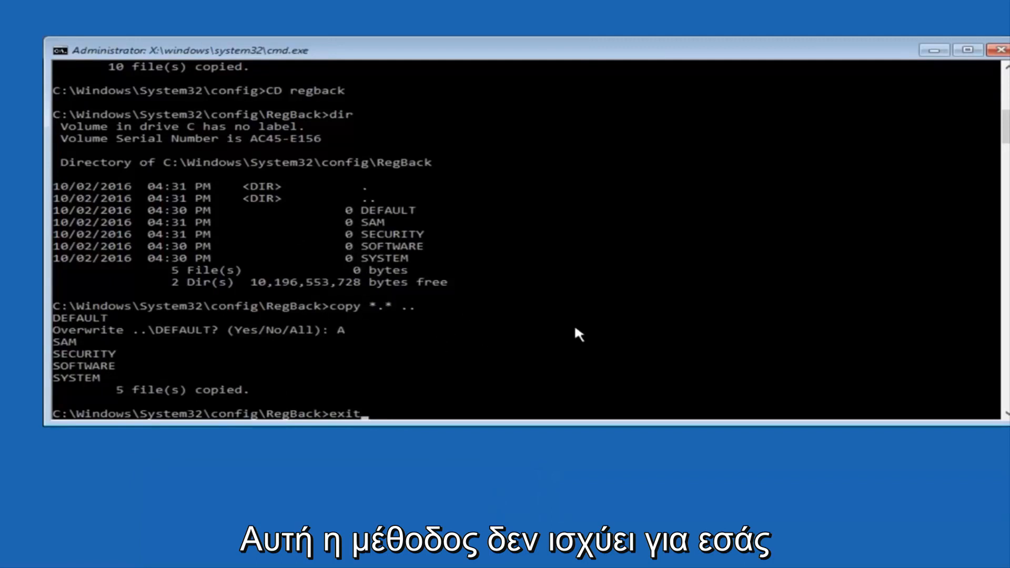
mouse_move(555, 329)
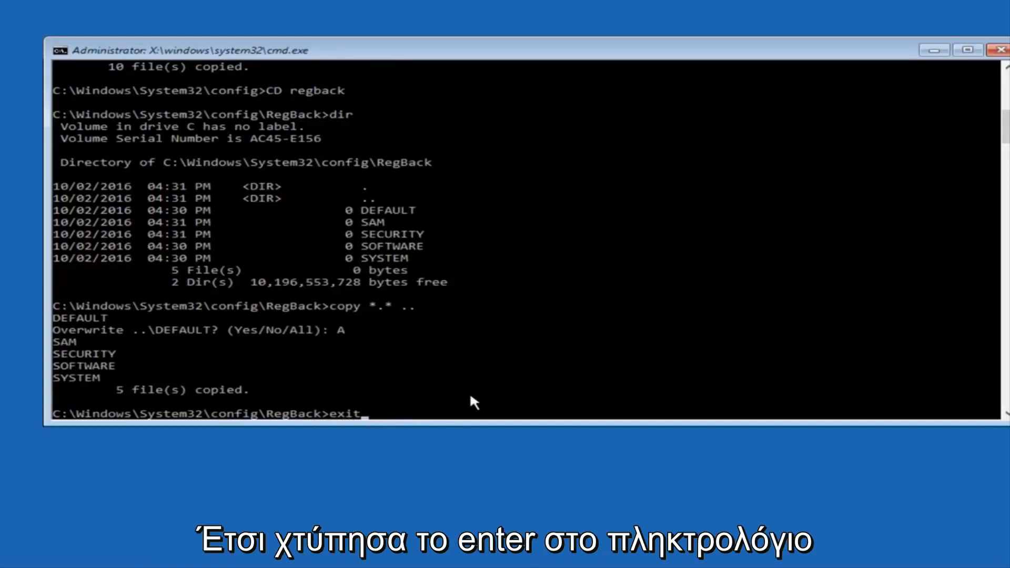
key("Return")
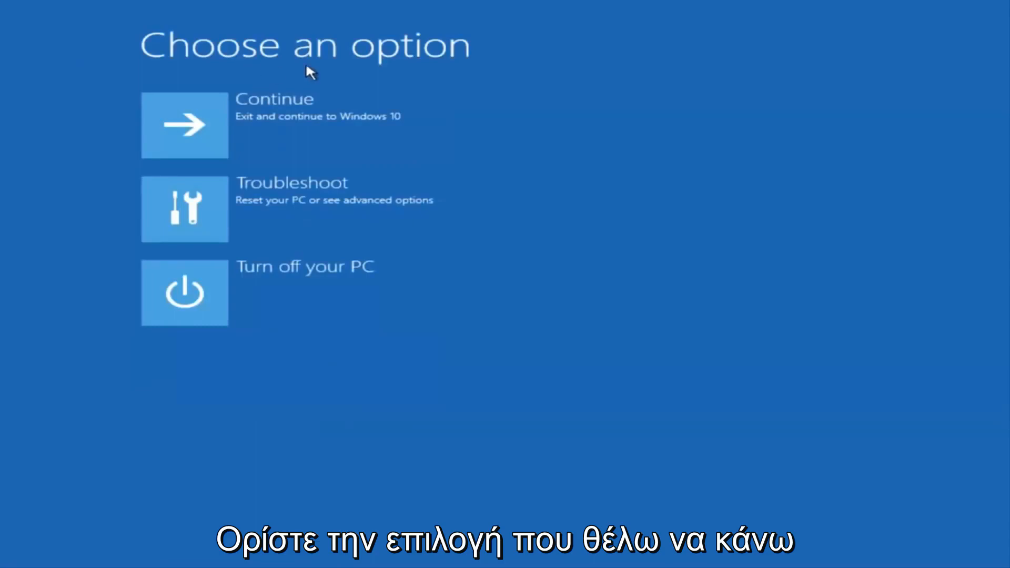
mouse_move(219, 137)
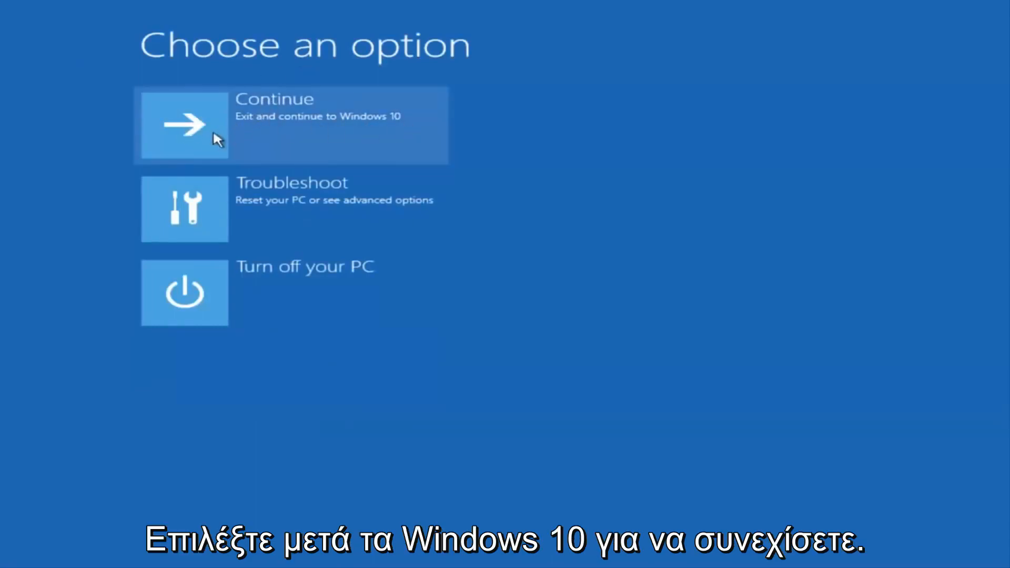